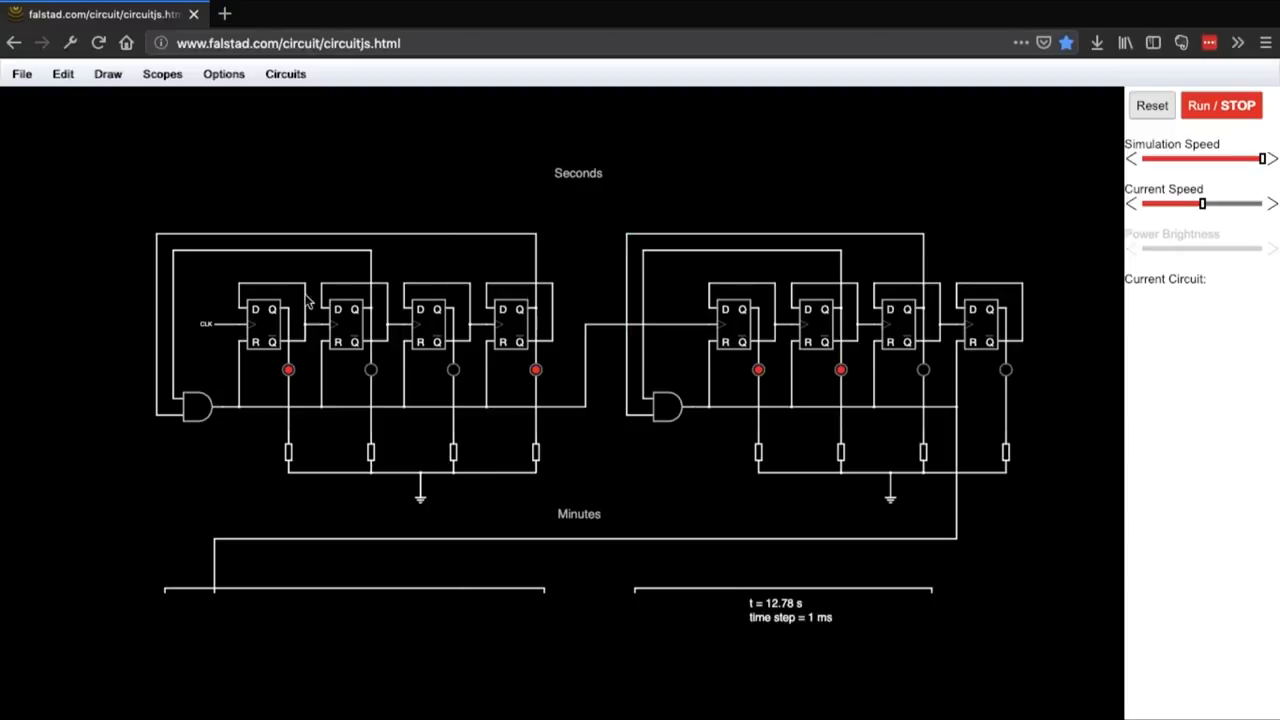
{"action": "mouse_move", "coordinate": [620, 327]}
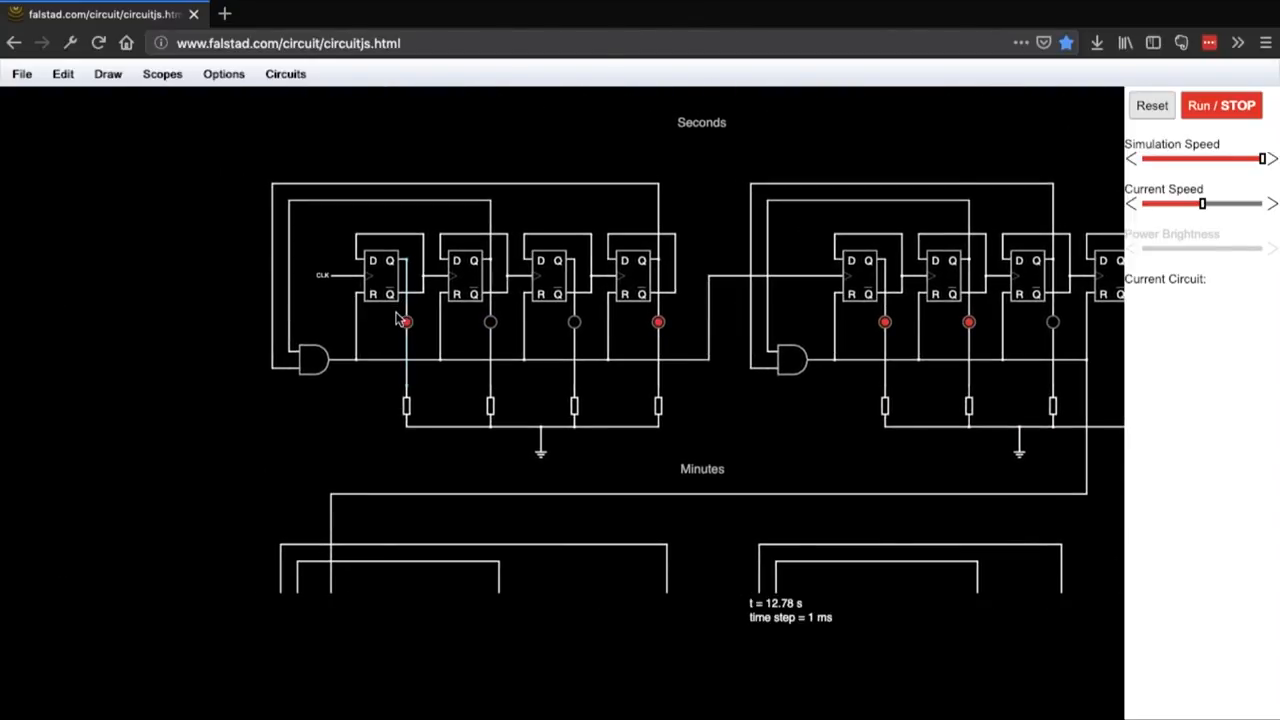
Inspect the seconds counter flip-flops and resume the simulation with Run/Stop so their outputs toggle.
{"action": "left_click", "coordinate": [378, 275]}
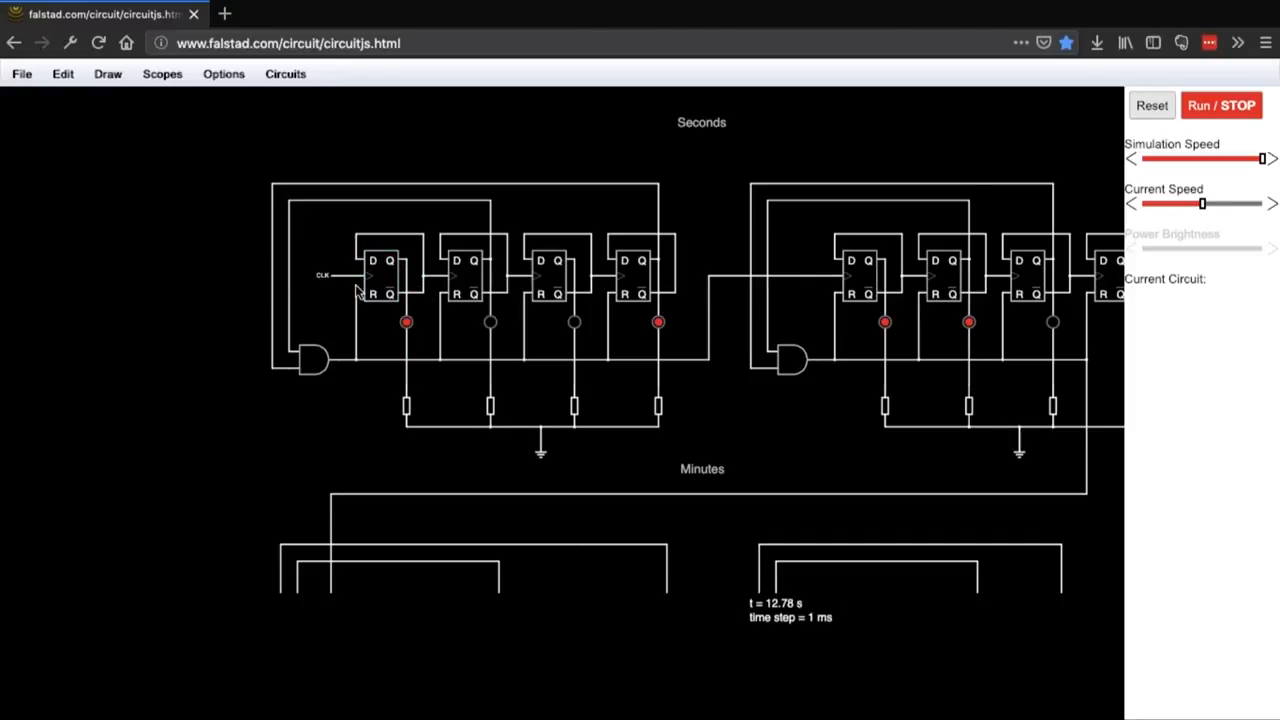
{"action": "left_click", "coordinate": [380, 273]}
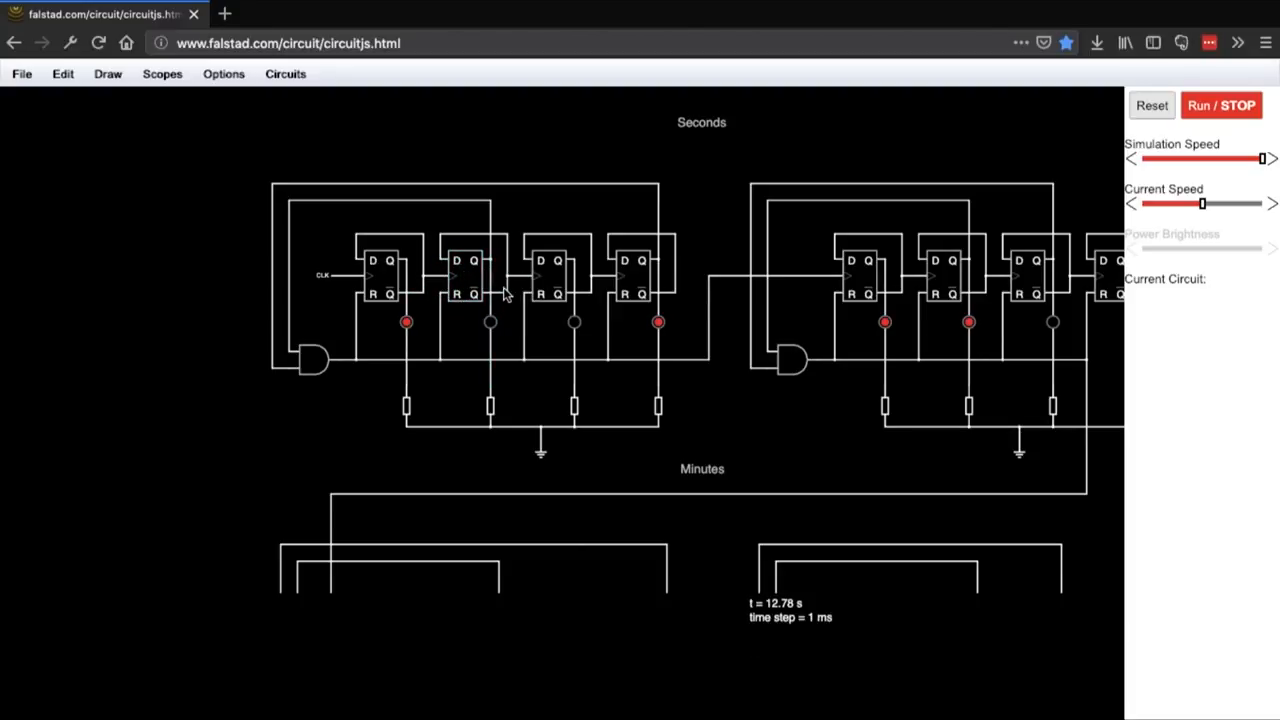
{"action": "left_click", "coordinate": [465, 273]}
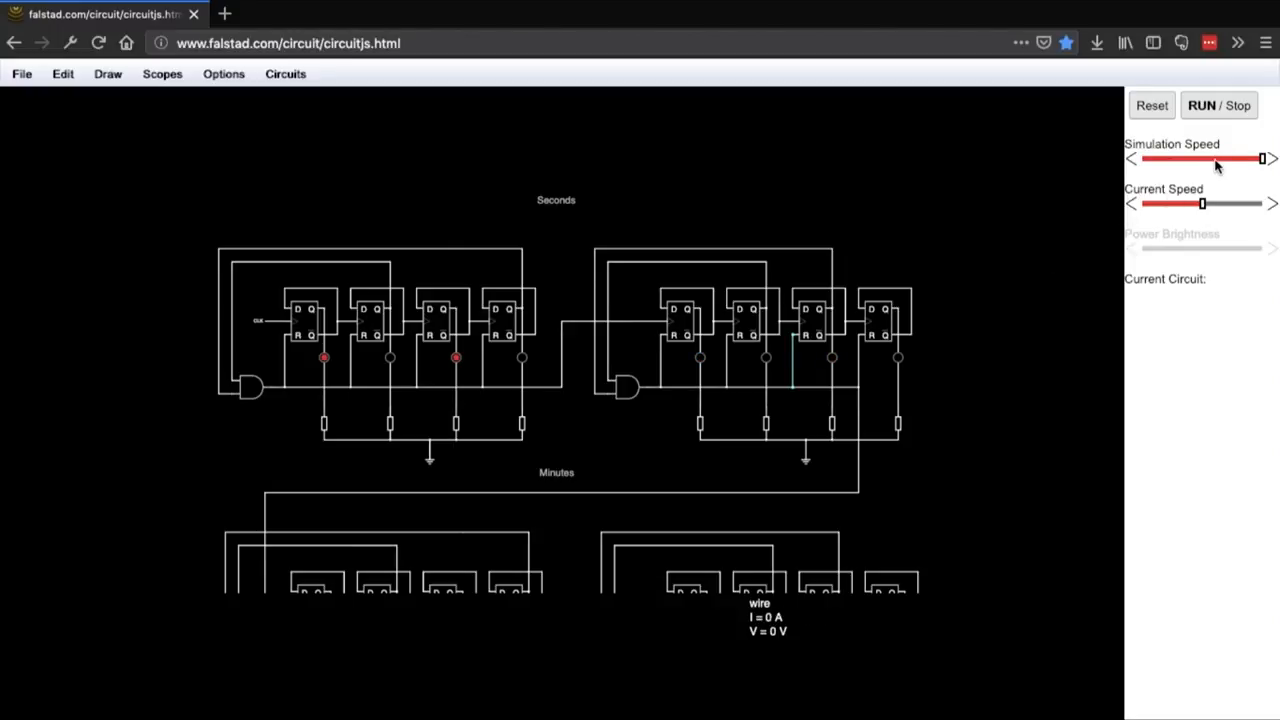
Lower the Simulation Speed slider and watch the seconds and minutes counter outputs step through their counts.
{"action": "left_click_drag", "start_coordinate": [1262, 158], "coordinate": [1200, 158]}
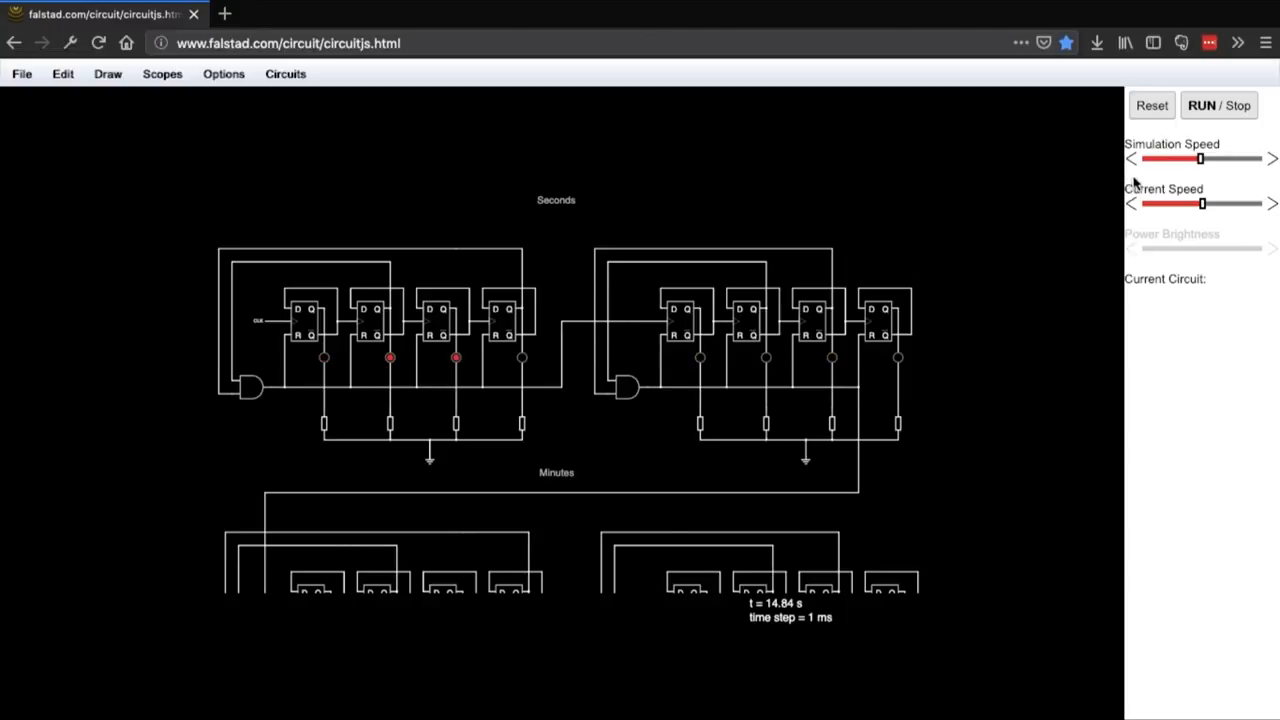
{"action": "left_click_drag", "start_coordinate": [1200, 158], "coordinate": [1165, 160]}
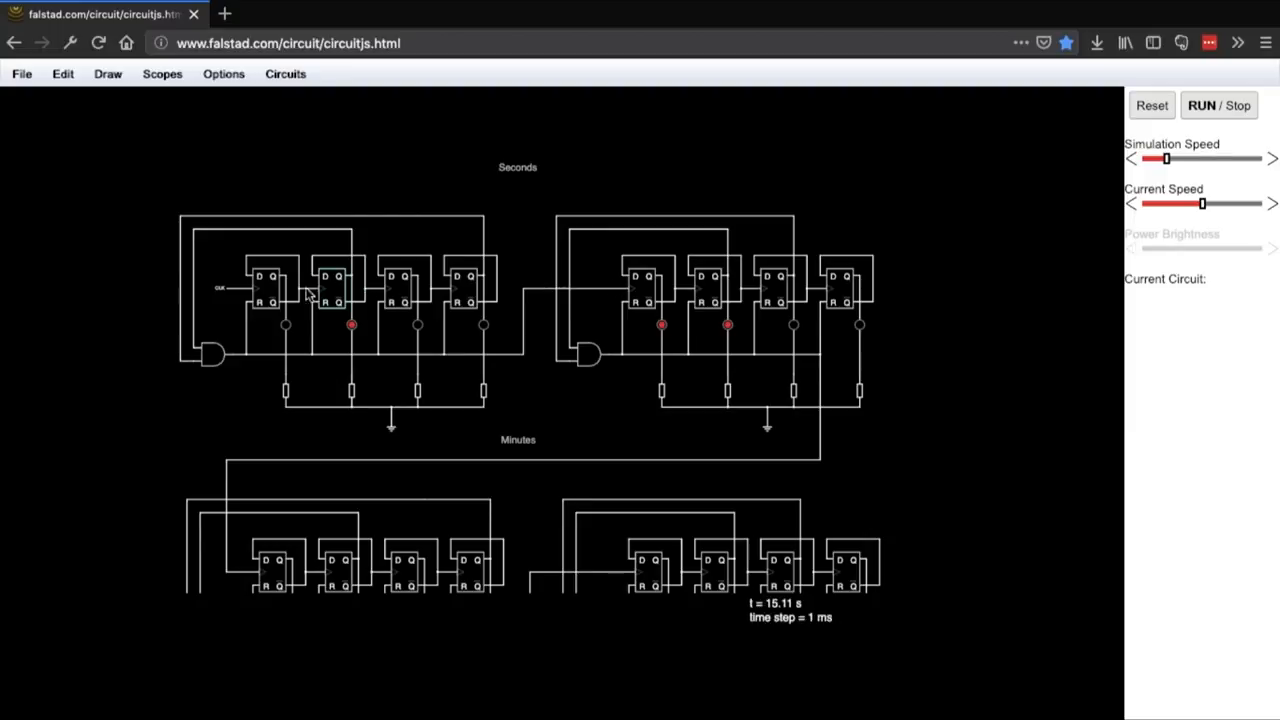
{"action": "left_click", "coordinate": [266, 280]}
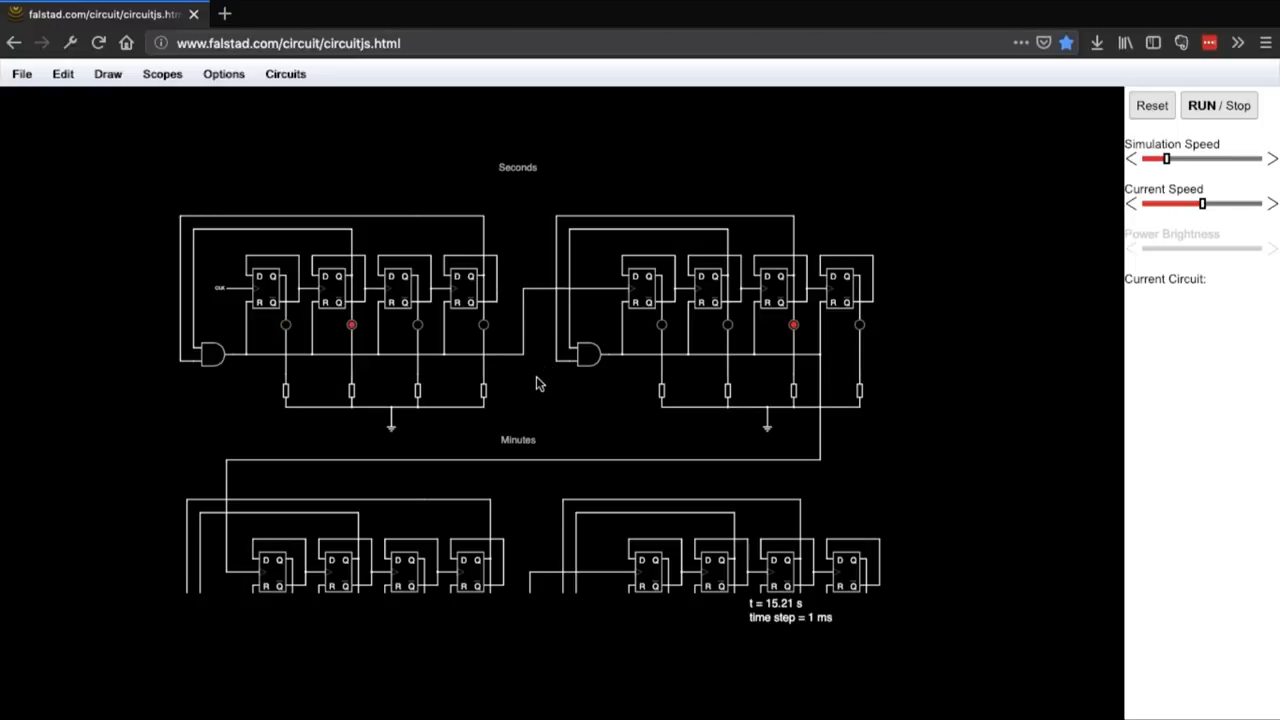
{"action": "mouse_move", "coordinate": [335, 318]}
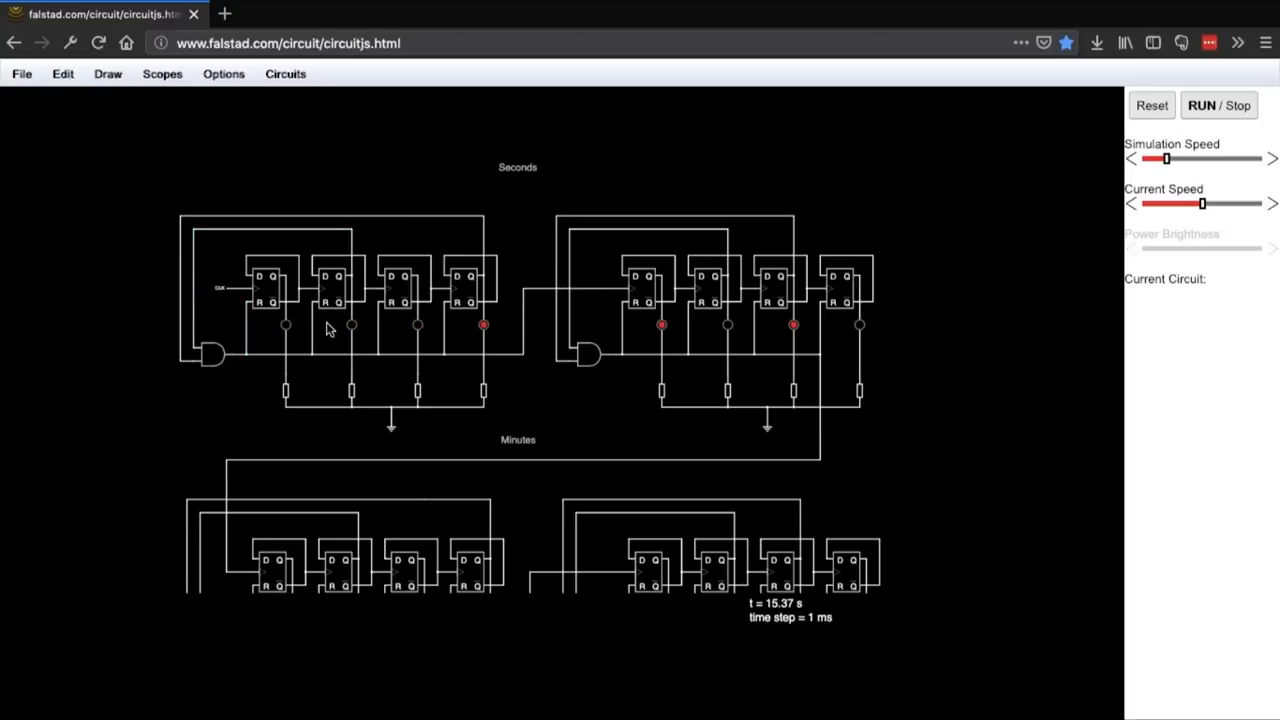
{"action": "left_click", "coordinate": [335, 285]}
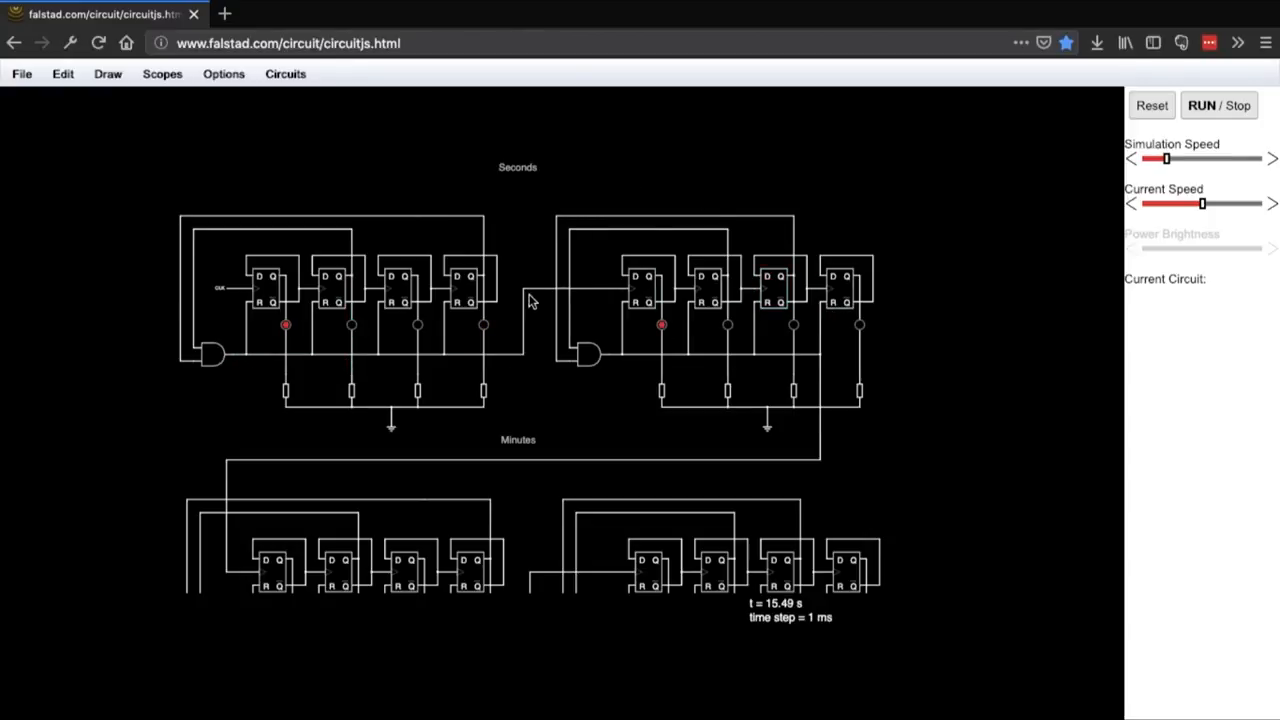
{"action": "left_click", "coordinate": [640, 290]}
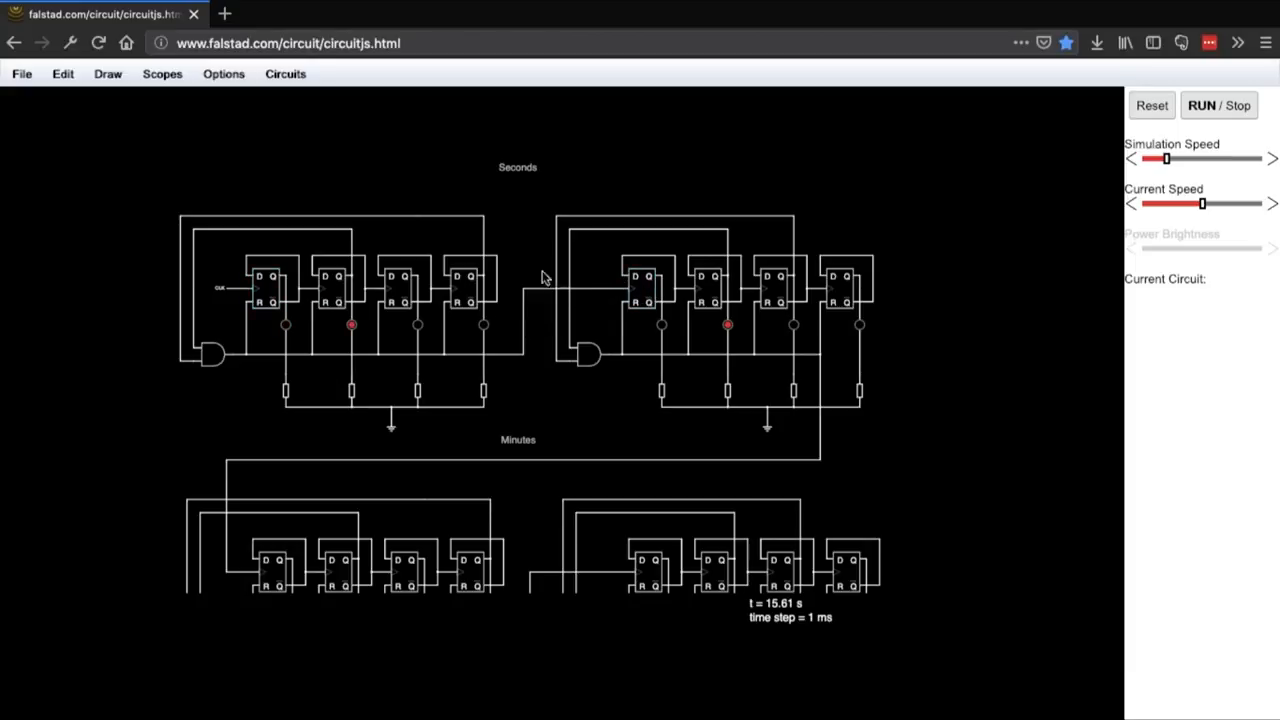
{"action": "mouse_move", "coordinate": [613, 272]}
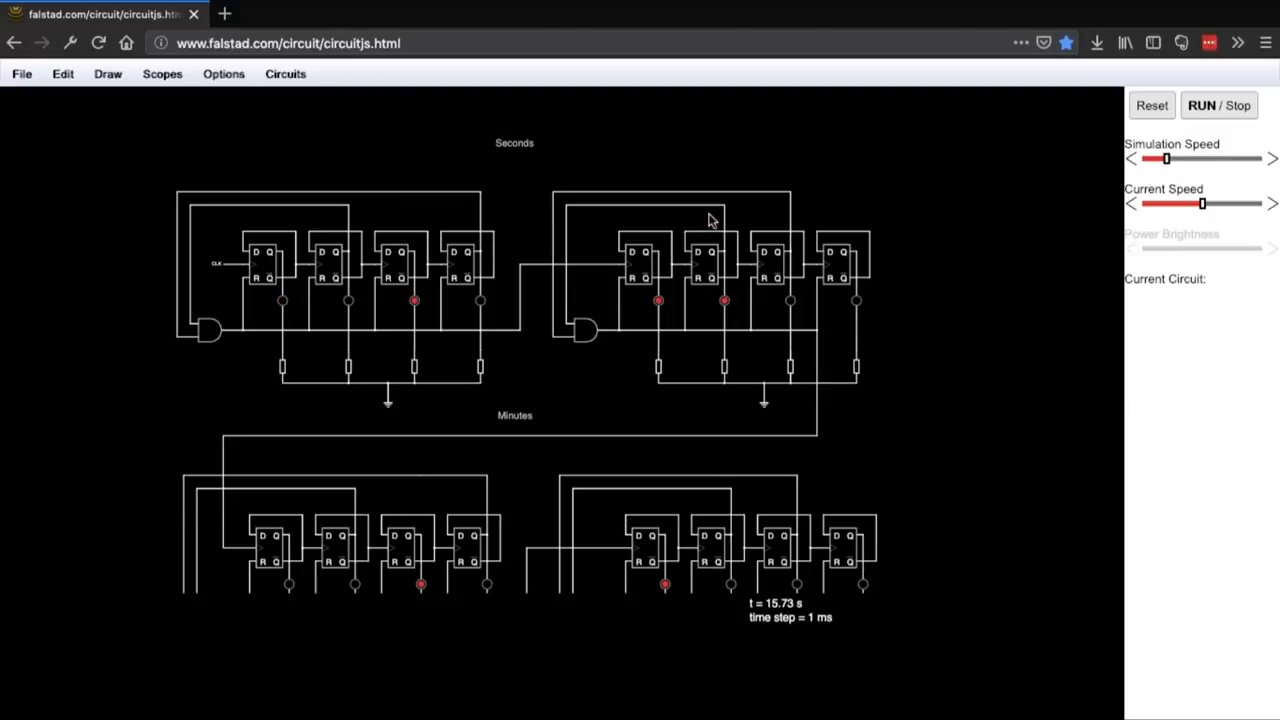
Scroll the canvas down to the hours counter flip-flops.
{"action": "scroll", "scroll_direction": "down", "scroll_amount": 3}
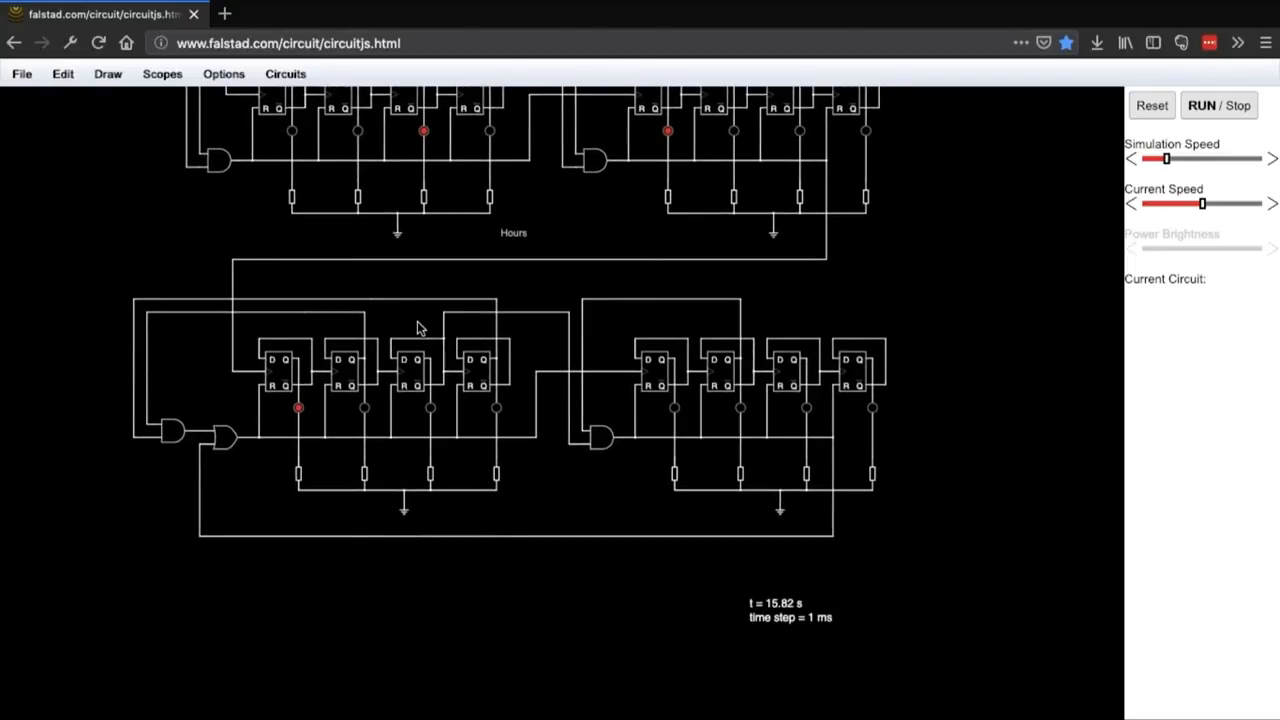
{"action": "mouse_move", "coordinate": [543, 350]}
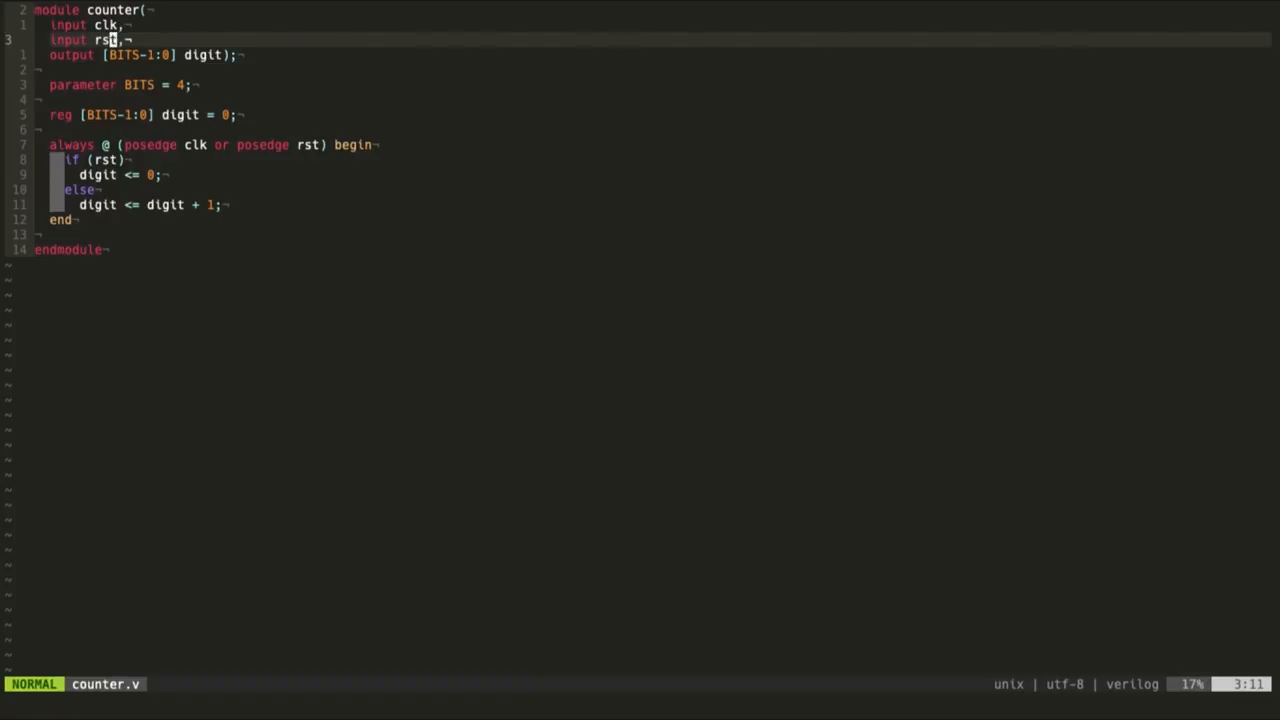
Move down through counter.v's reset-and-increment code, then switch to top.v with :e top.v.
{"action": "key", "text": "j"}
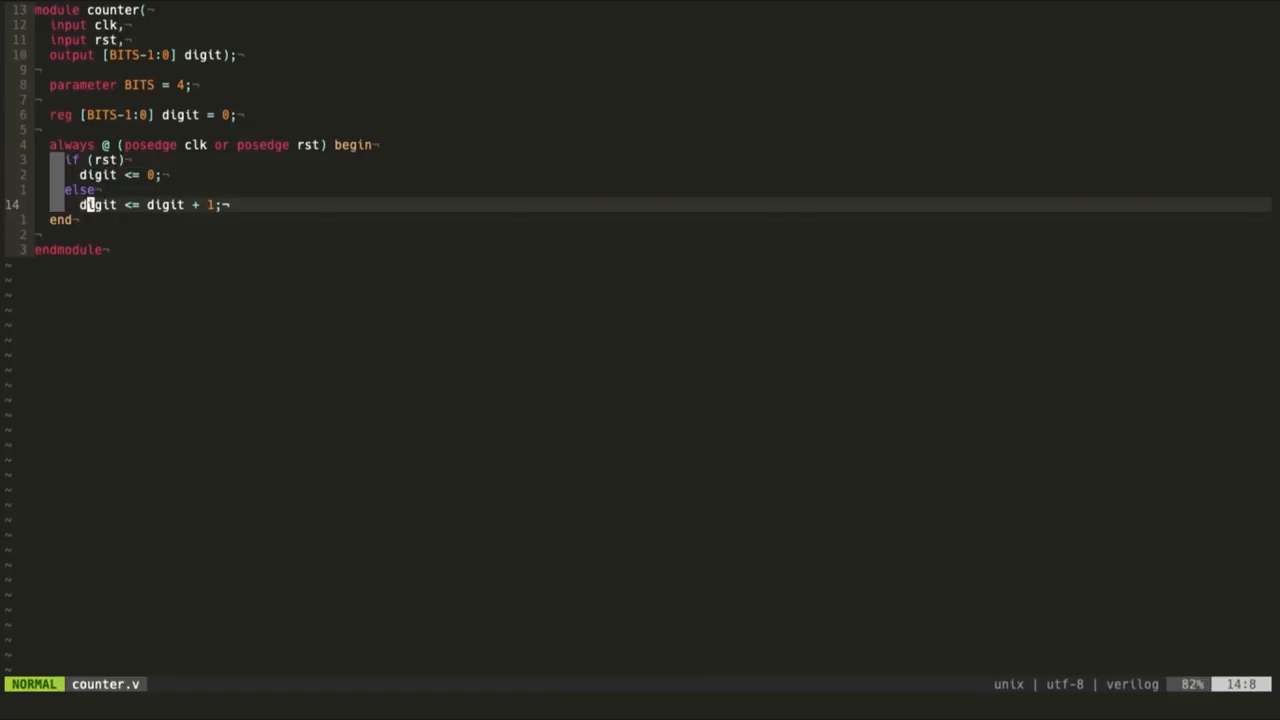
{"action": "type", "text": "t"}
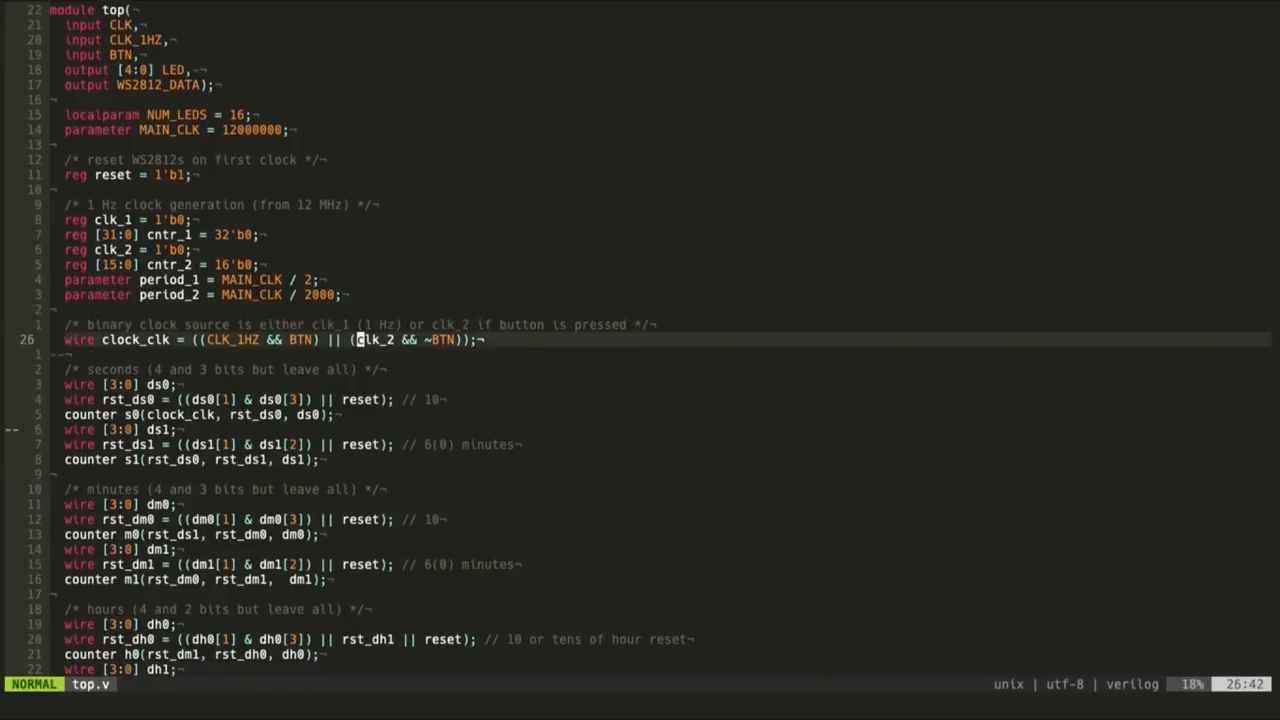
Page down top.v past the seconds and minutes counters to the hours counters and LED driver.
{"action": "scroll", "scroll_direction": "down", "scroll_amount": 3}
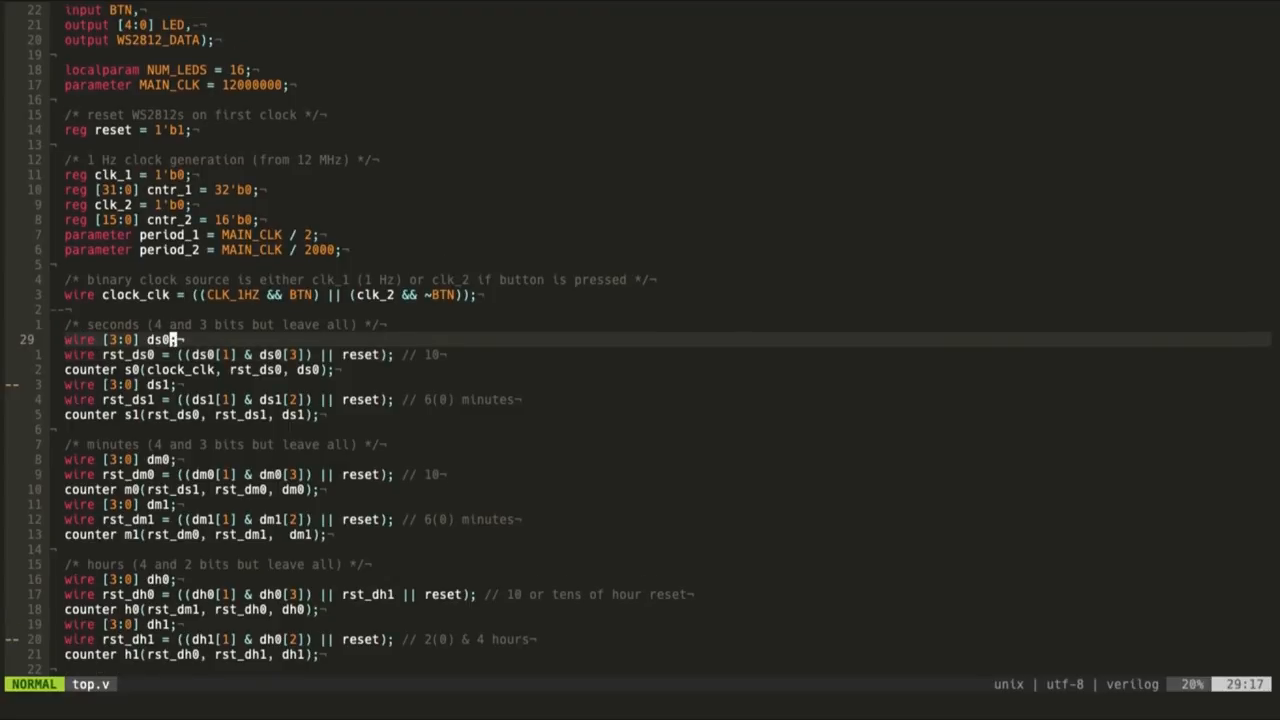
{"action": "scroll", "scroll_direction": "down", "scroll_amount": 3}
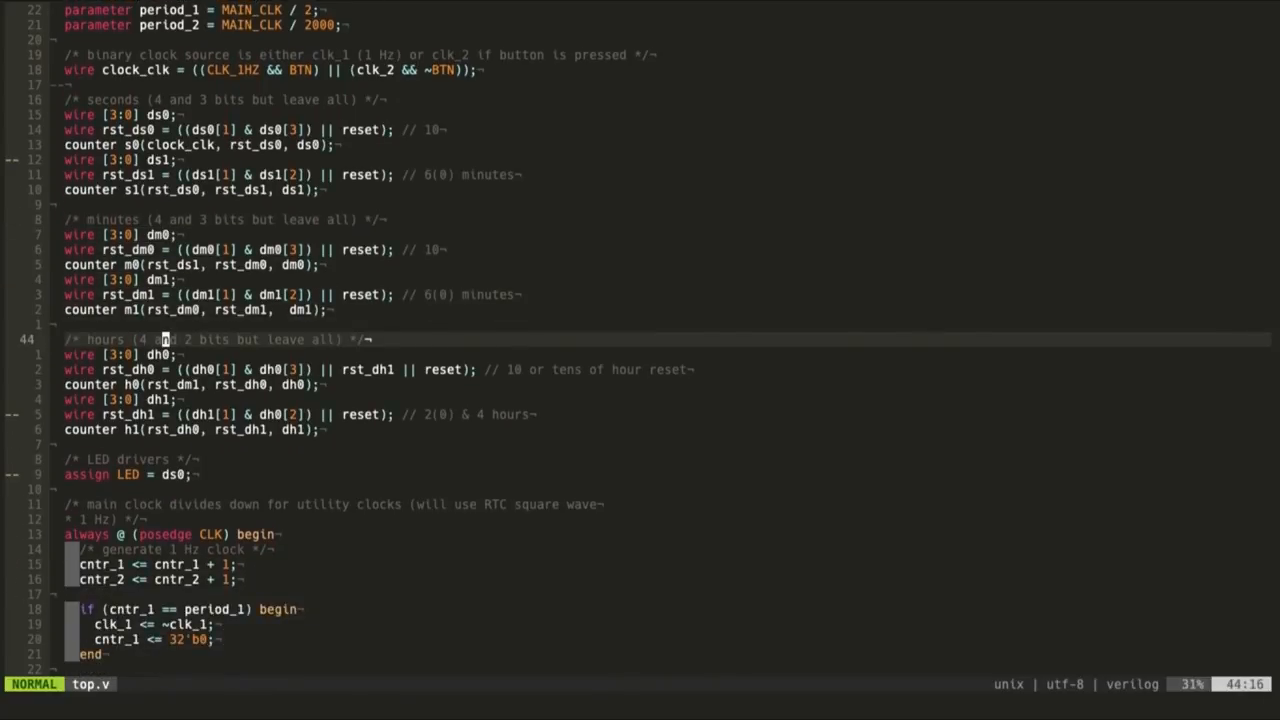
{"action": "scroll", "scroll_direction": "down", "scroll_amount": 3}
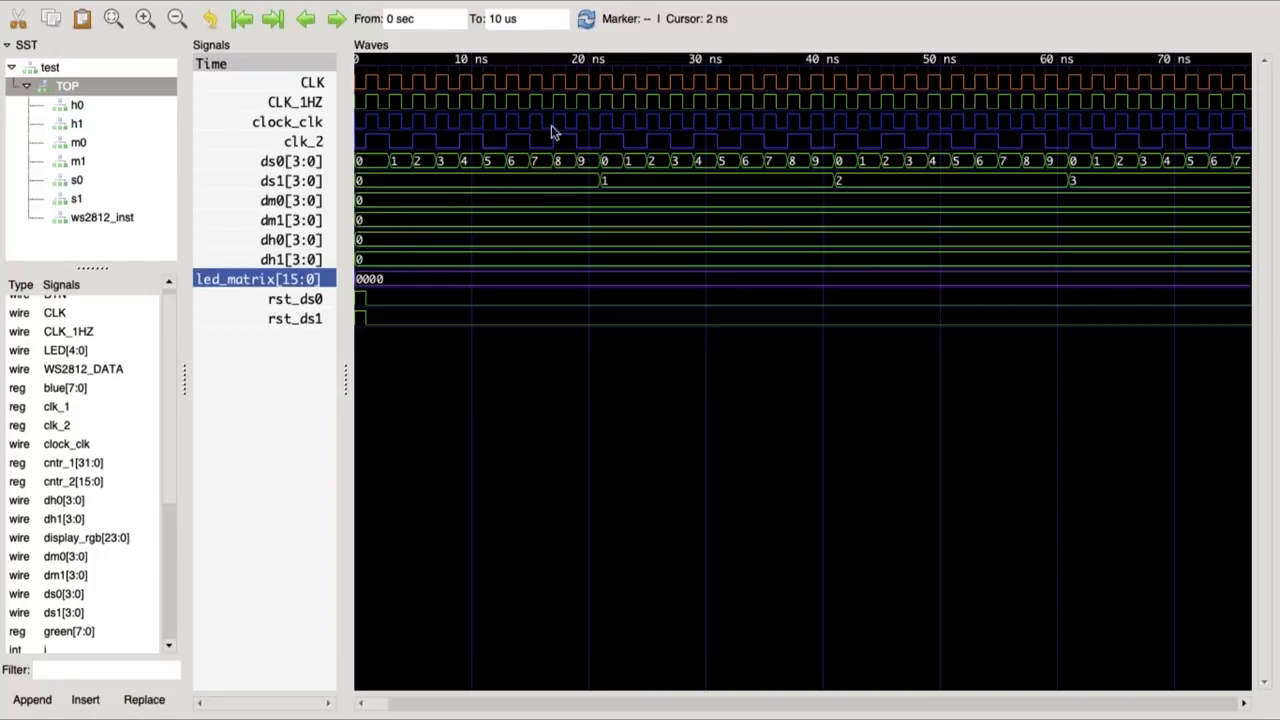
Widen the waveform view to several microseconds and zoom in near 1200 ns where dm0 rolls 9→0 and dm1 becomes 1.
{"action": "left_click", "coordinate": [420, 161]}
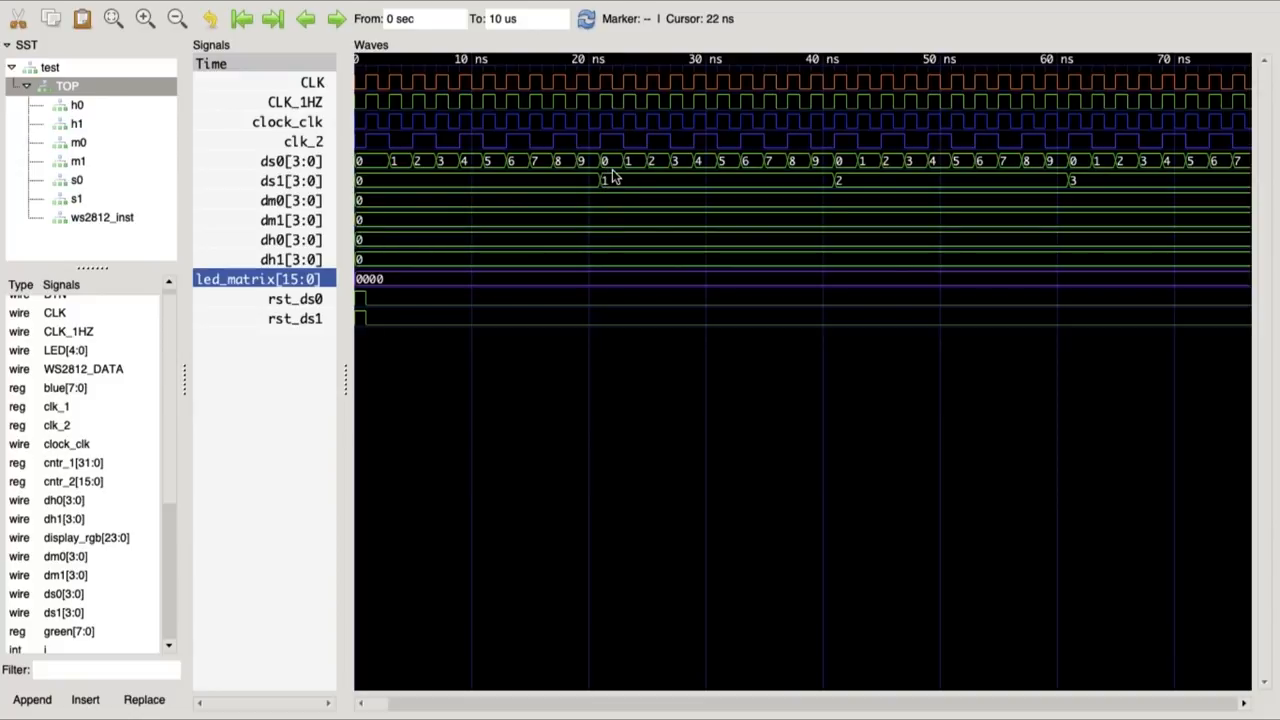
{"action": "left_click", "coordinate": [335, 18]}
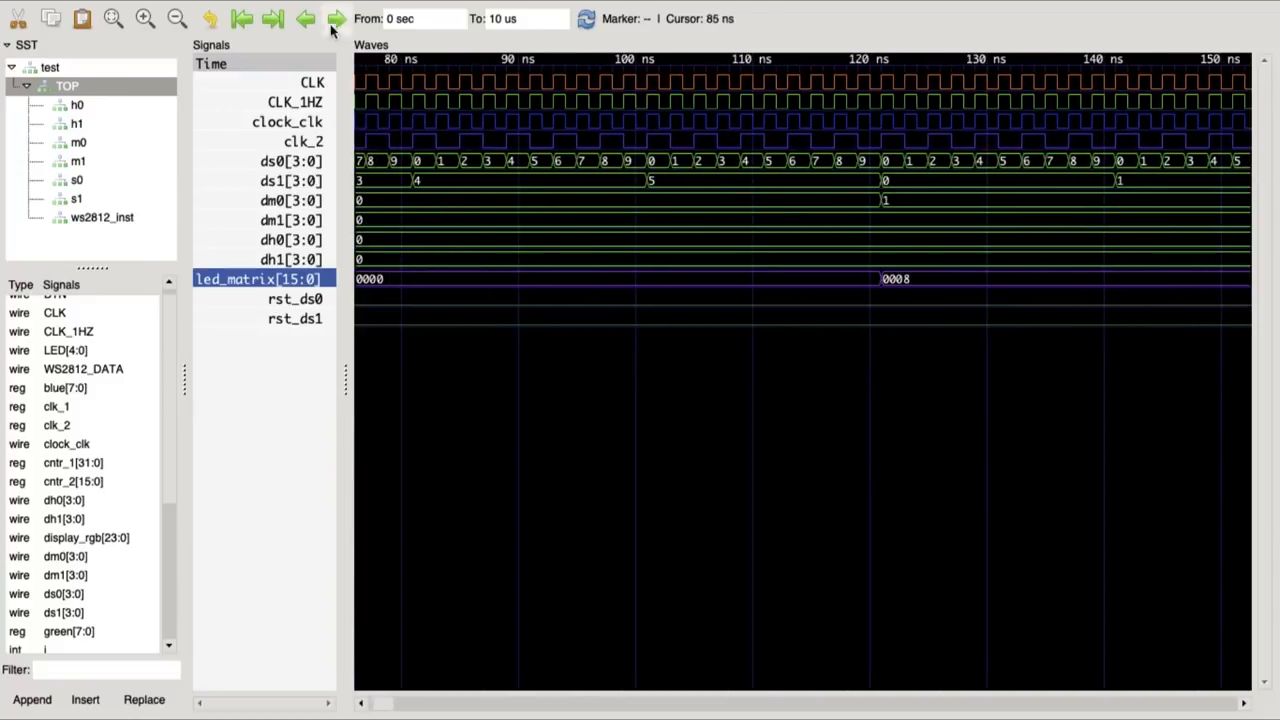
{"action": "left_click", "coordinate": [176, 18]}
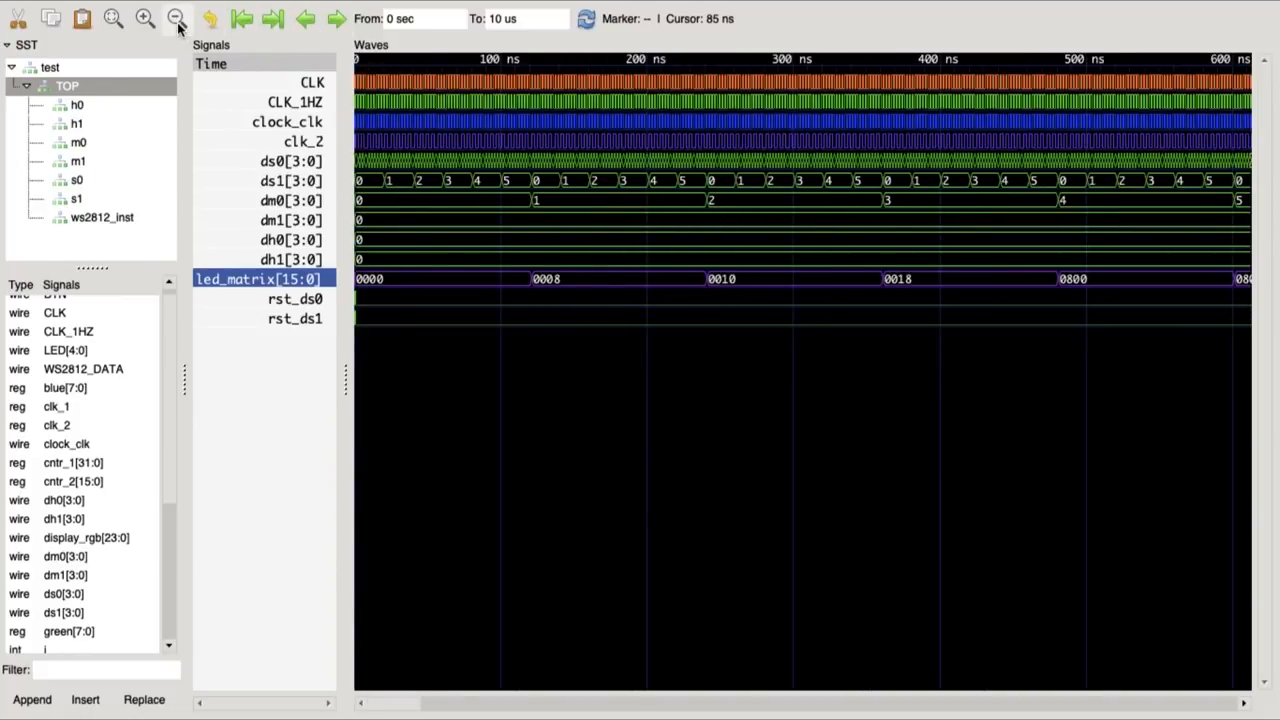
{"action": "left_click", "coordinate": [176, 18]}
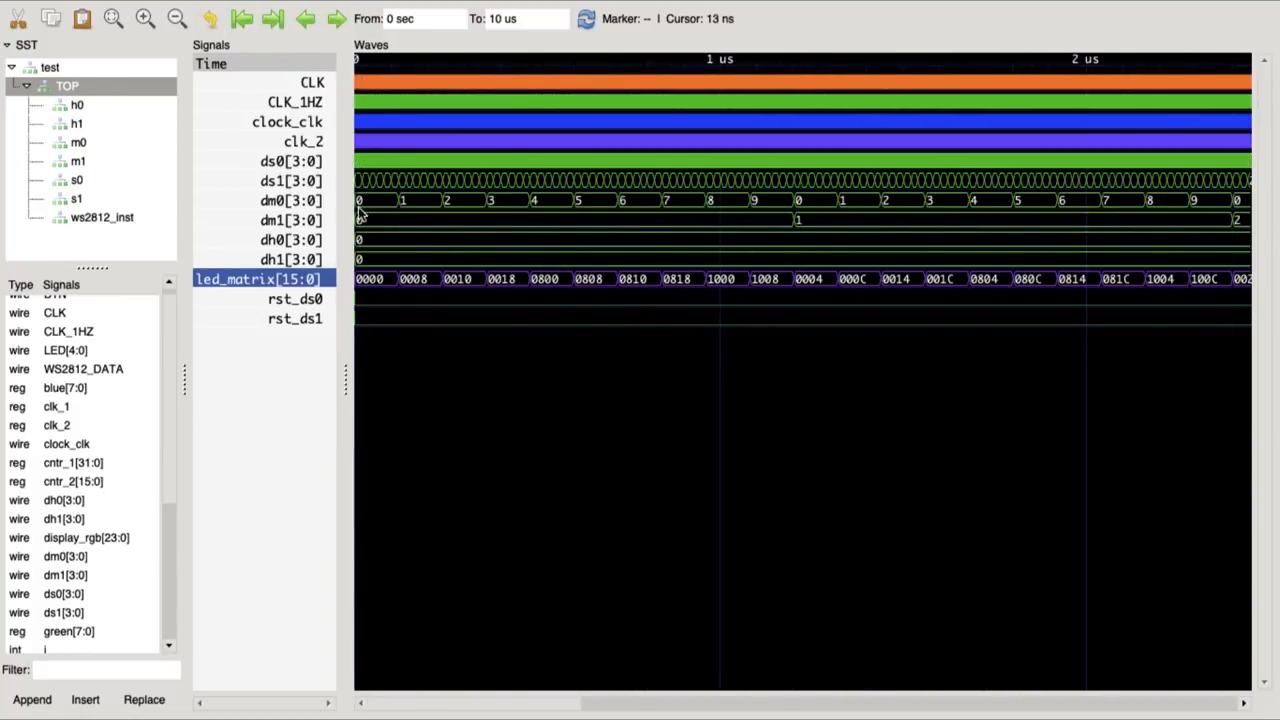
{"action": "left_click", "coordinate": [773, 205]}
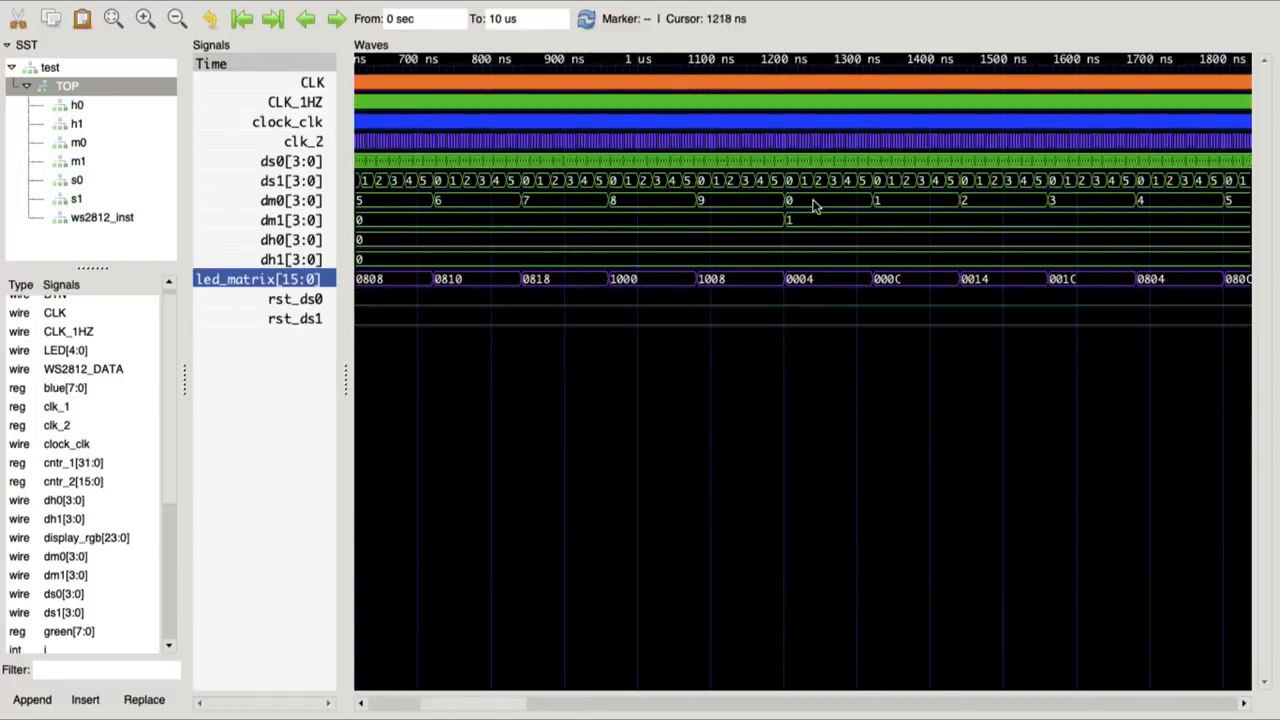
{"action": "left_click", "coordinate": [408, 180]}
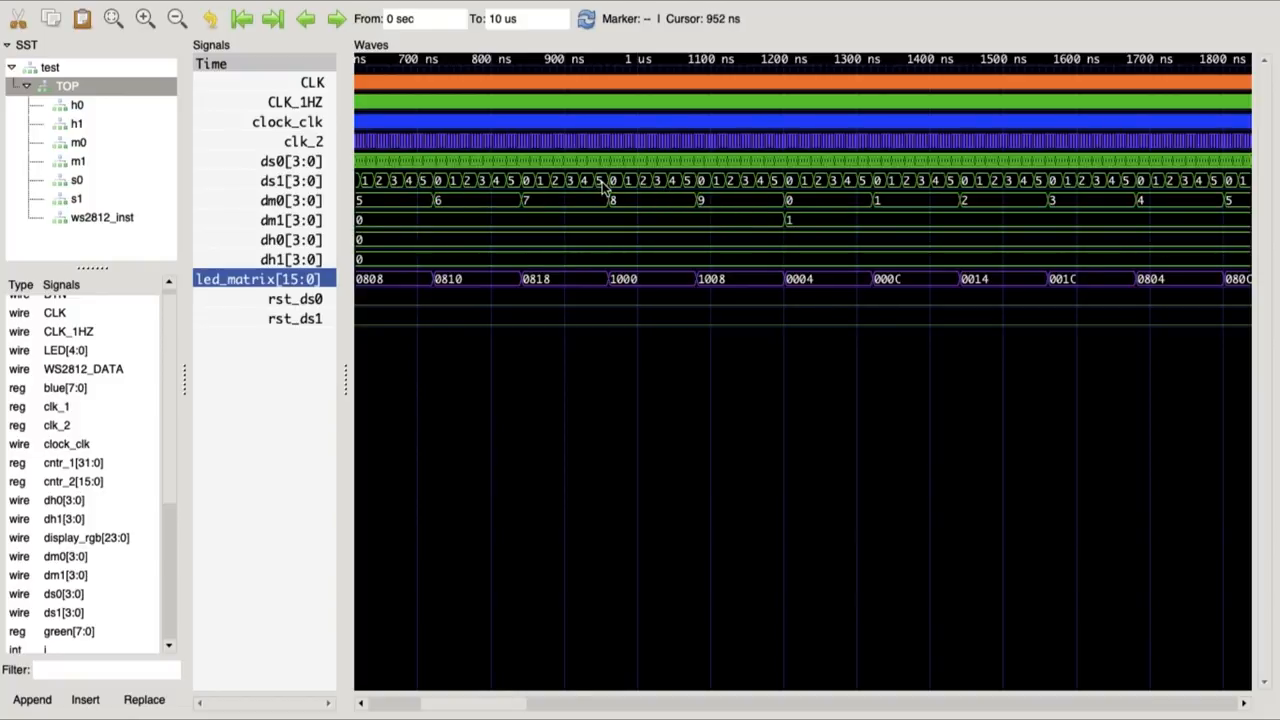
{"action": "mouse_move", "coordinate": [760, 210]}
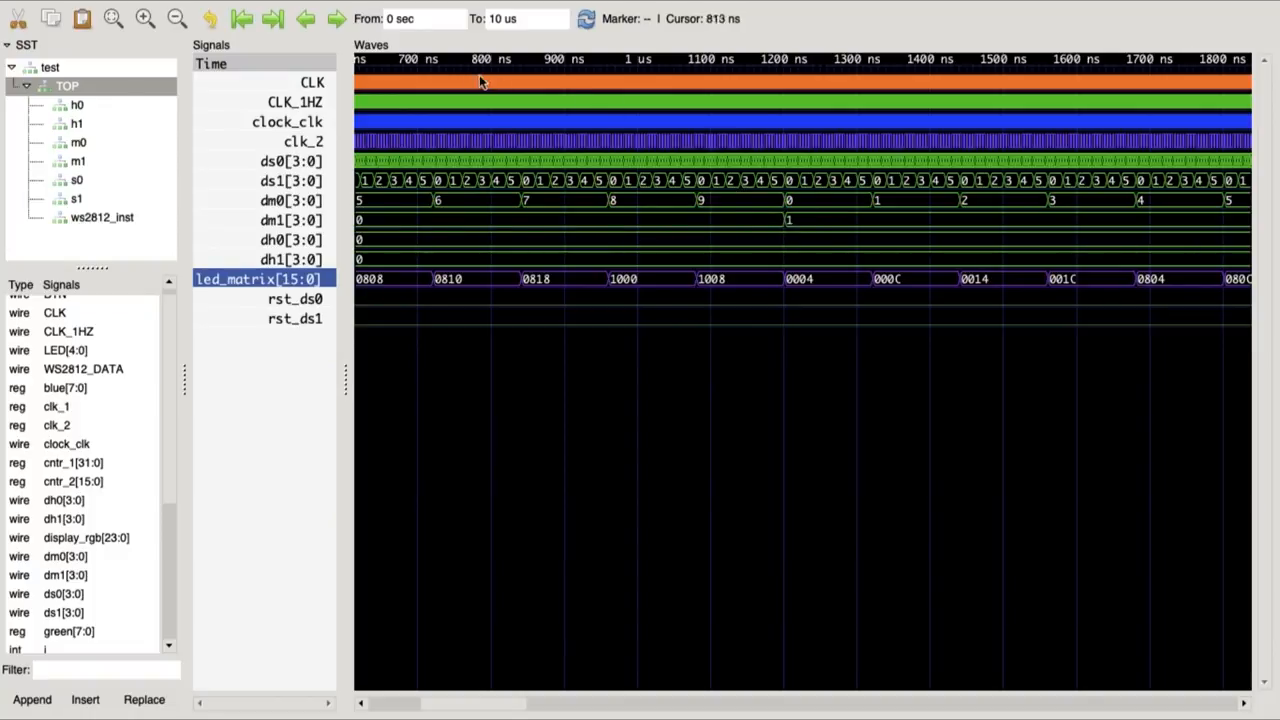
Jump to the simulation start and zoom so roughly 0–75 ns fills the Waves pane, showing ds0 counting 0–9.
{"action": "left_click", "coordinate": [241, 18]}
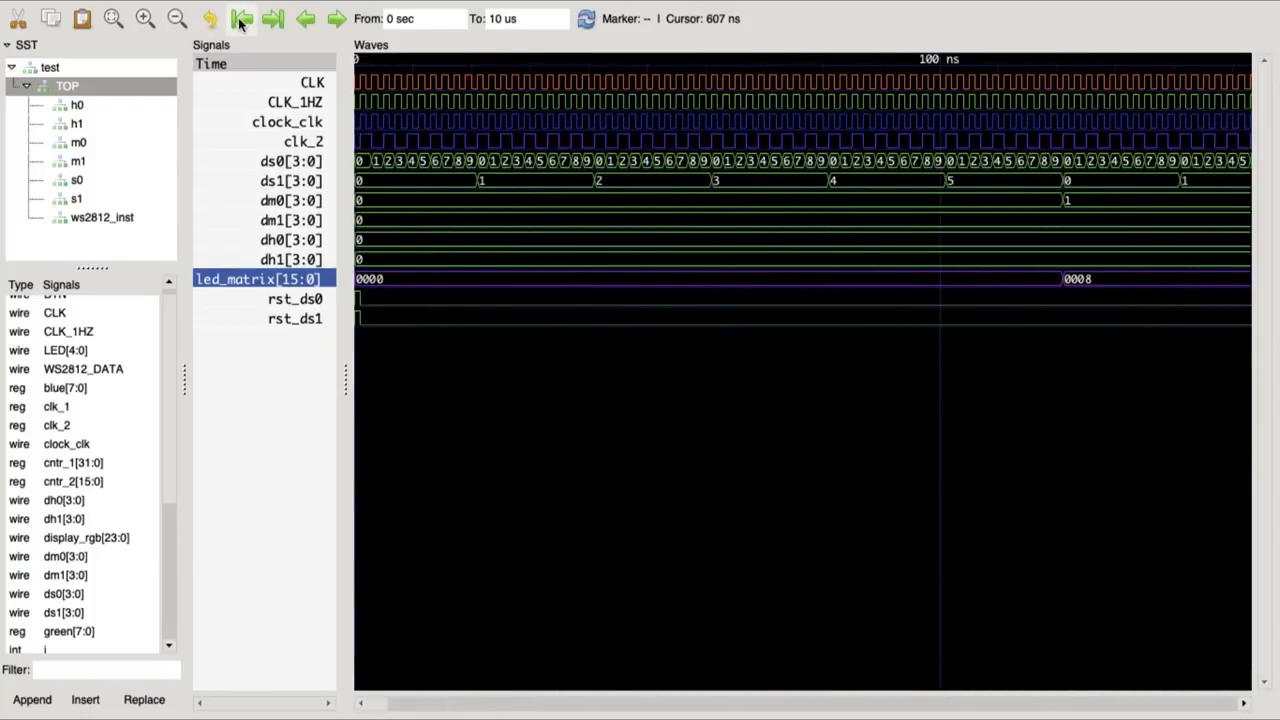
{"action": "left_click", "coordinate": [176, 18]}
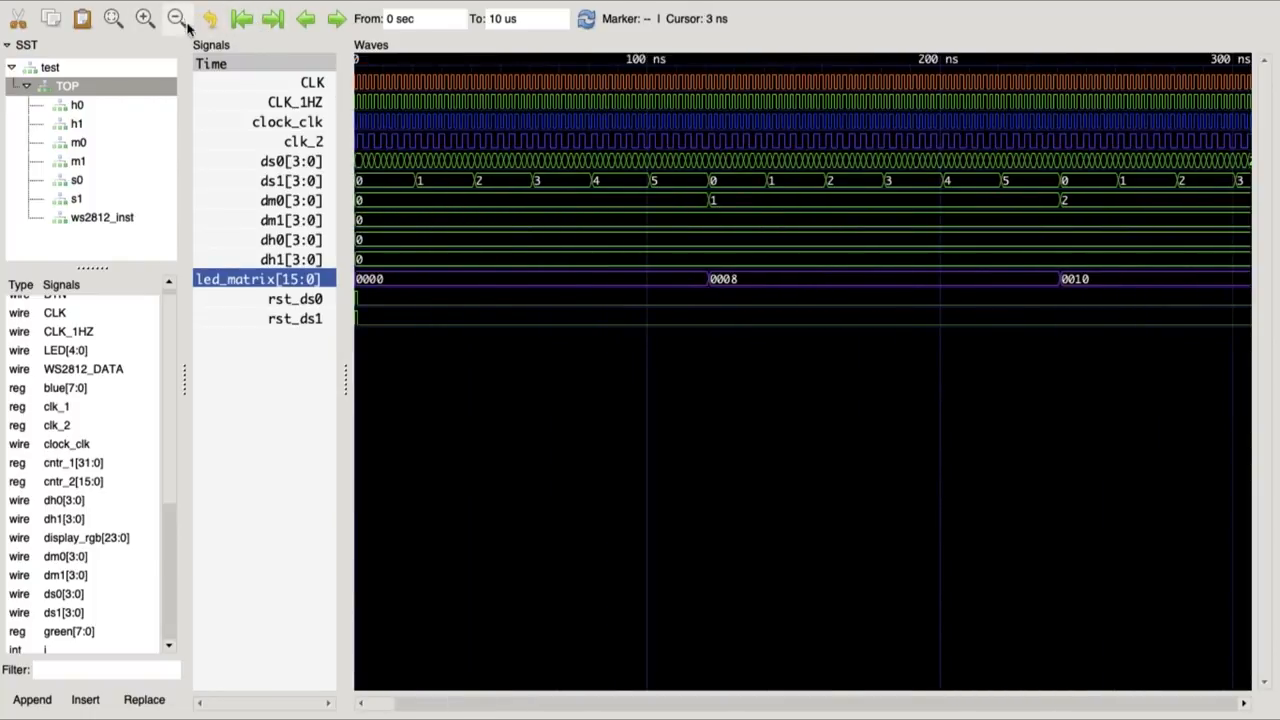
{"action": "left_click", "coordinate": [145, 18]}
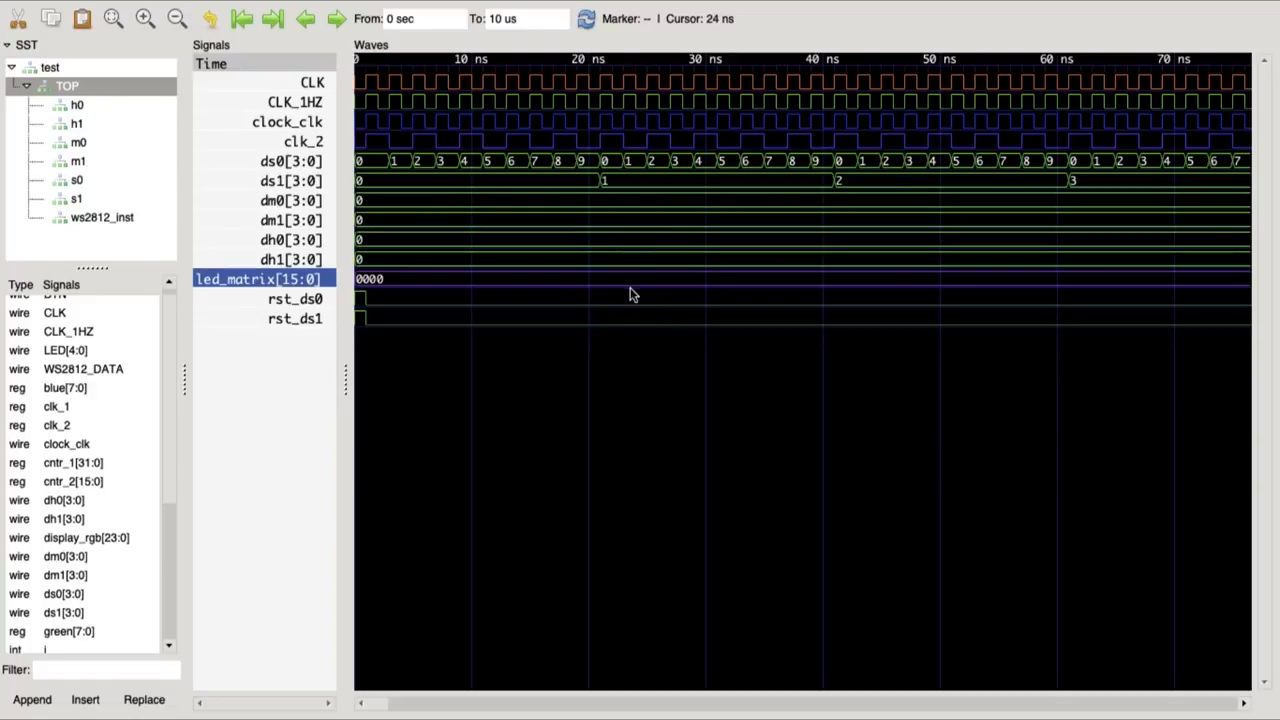
{"action": "mouse_move", "coordinate": [602, 295]}
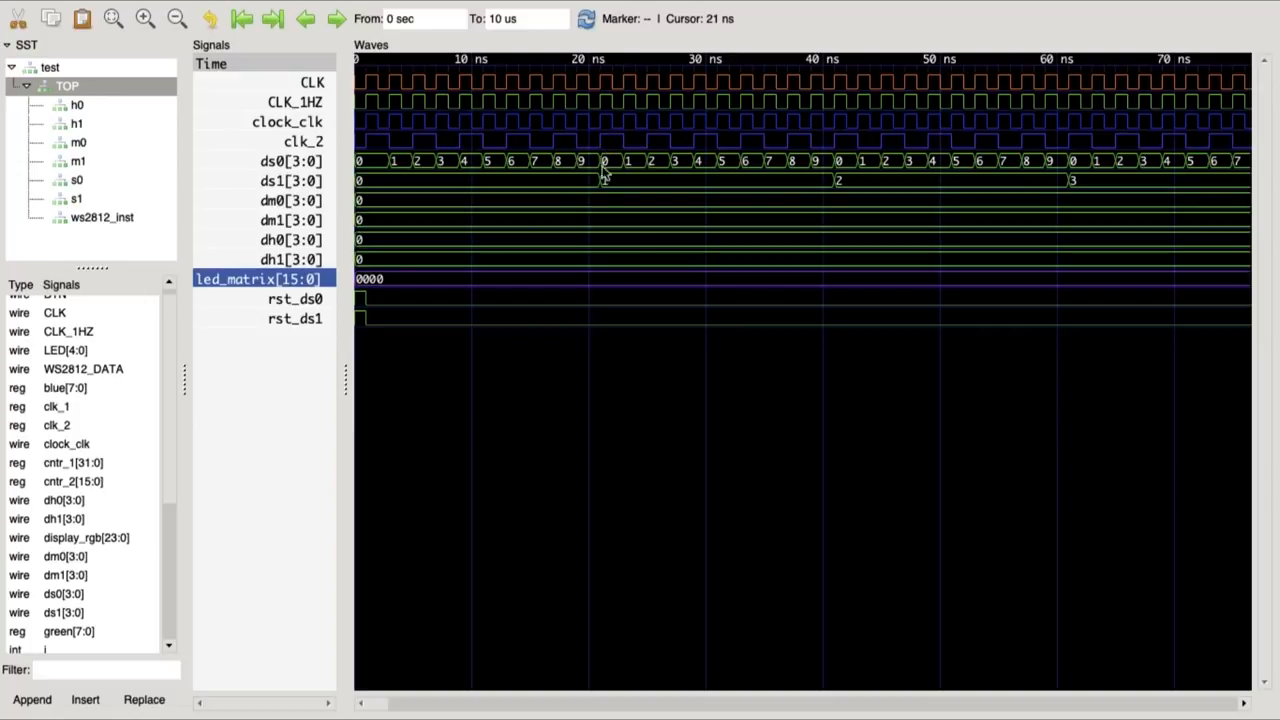
{"action": "mouse_move", "coordinate": [607, 175]}
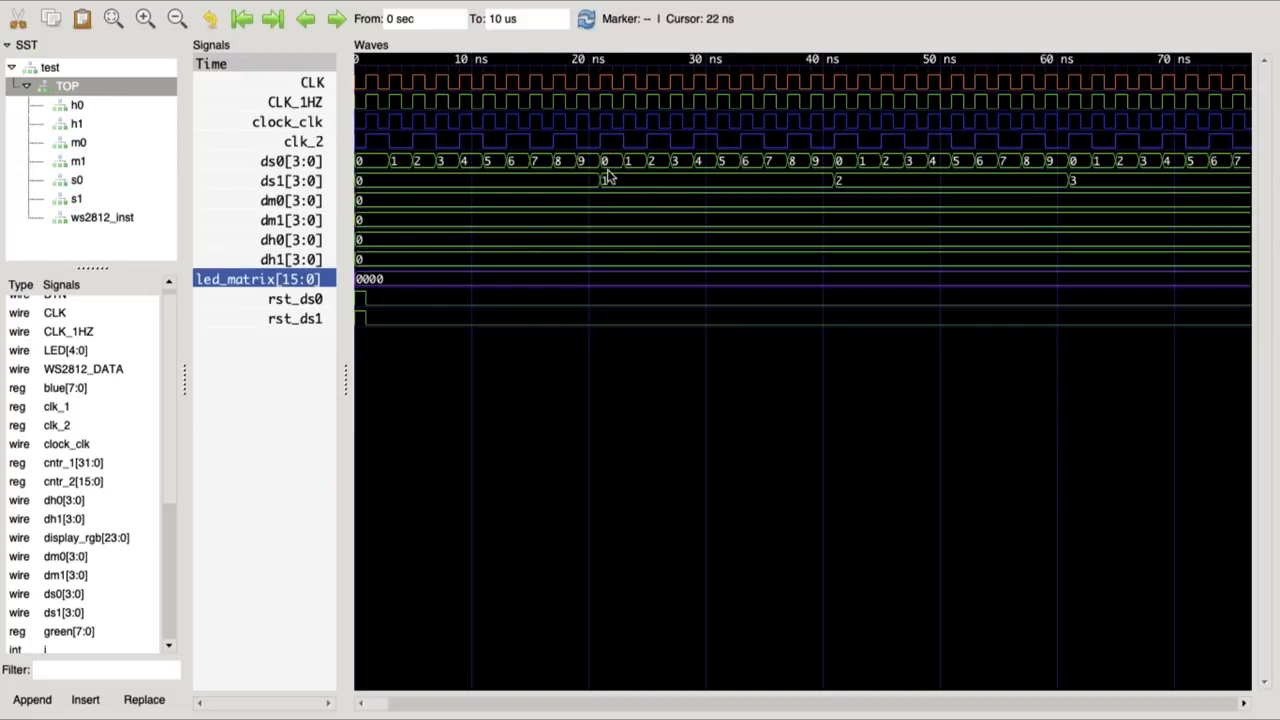
{"action": "mouse_move", "coordinate": [615, 168]}
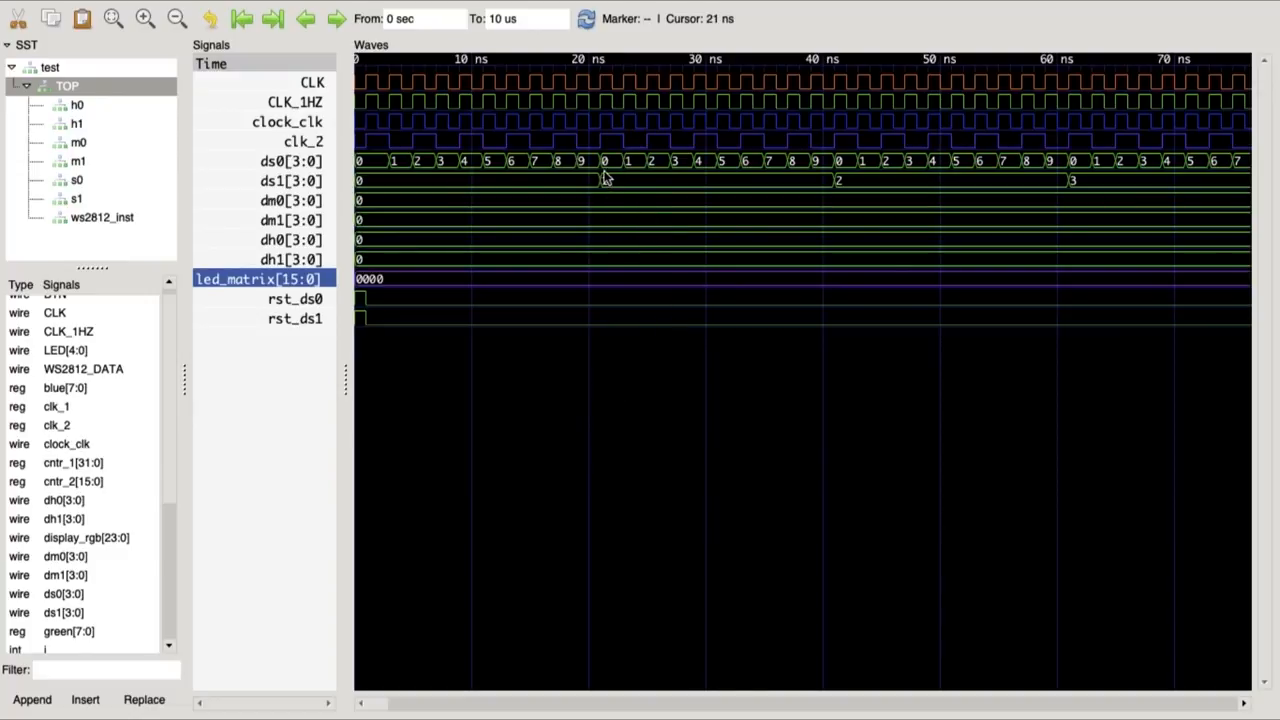
{"action": "mouse_move", "coordinate": [628, 143]}
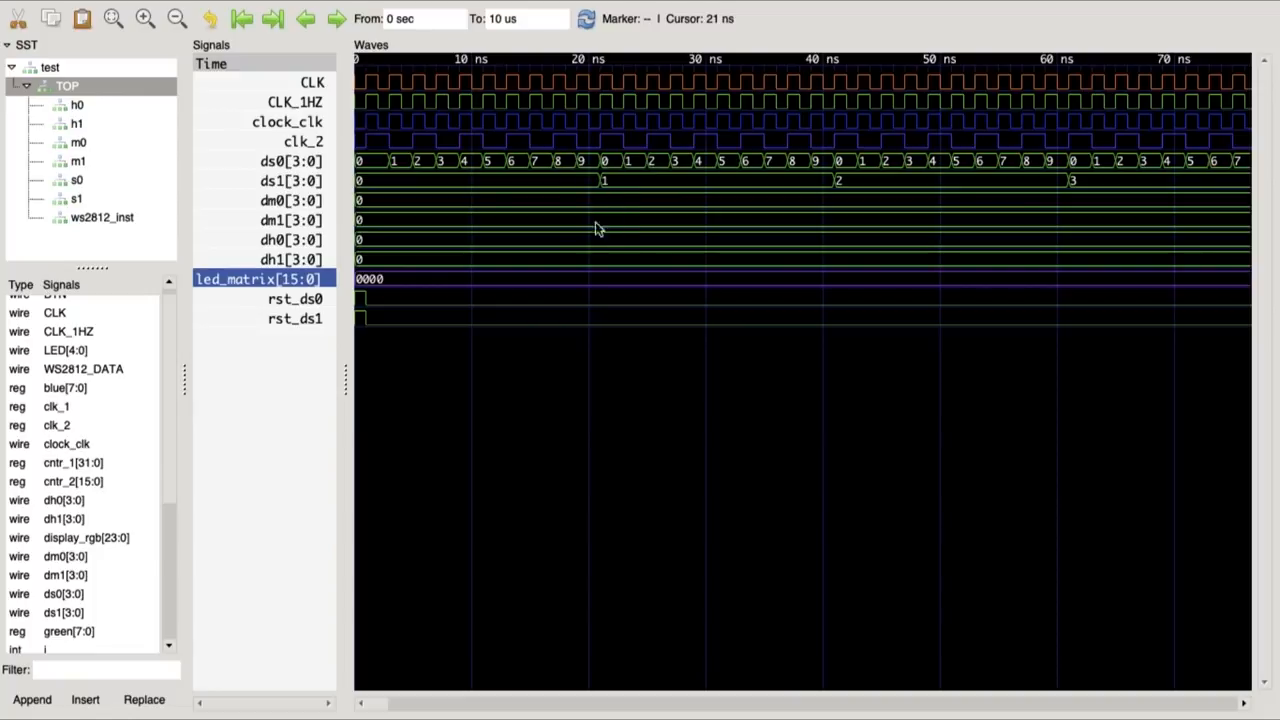
{"action": "mouse_move", "coordinate": [611, 217]}
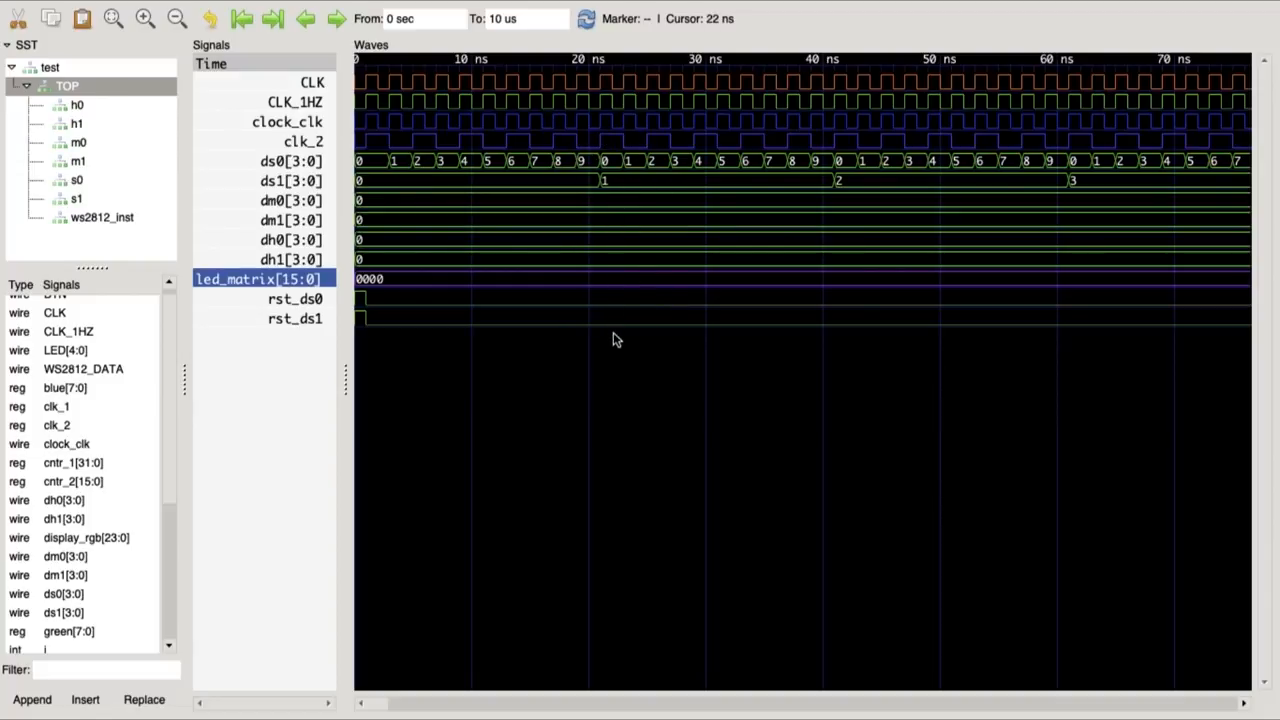
{"action": "mouse_move", "coordinate": [615, 303]}
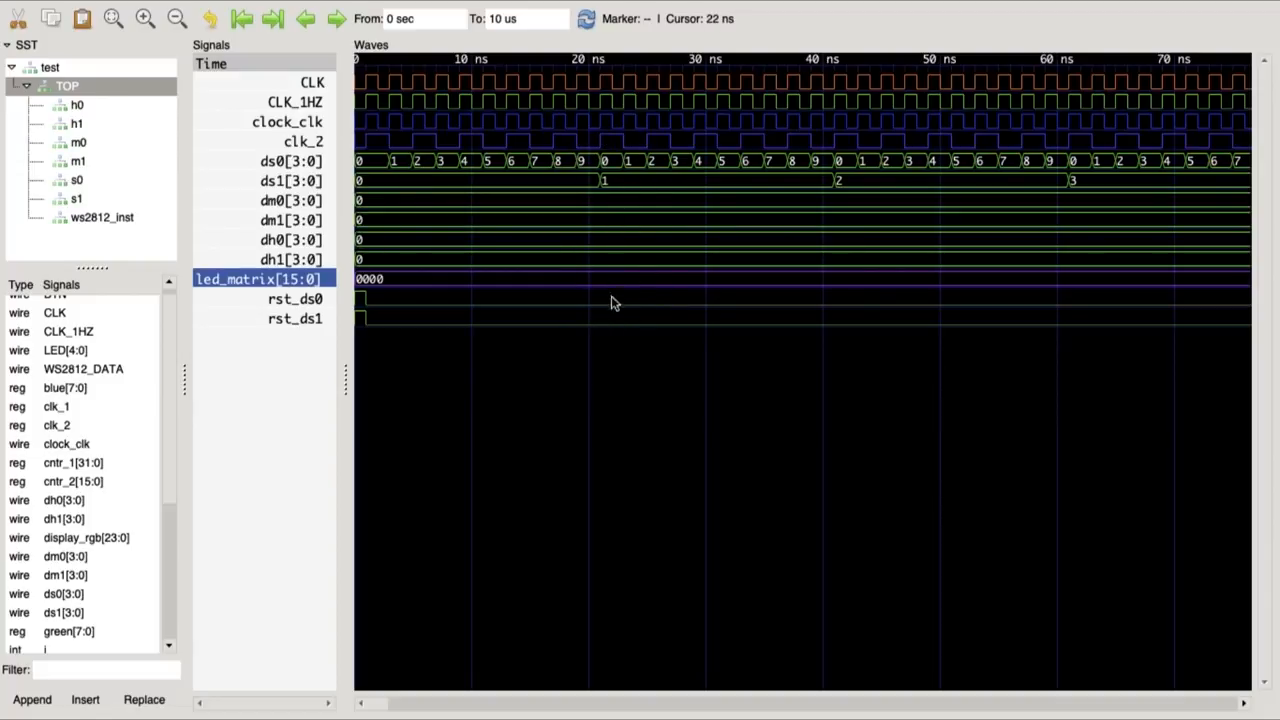
{"action": "mouse_move", "coordinate": [600, 315]}
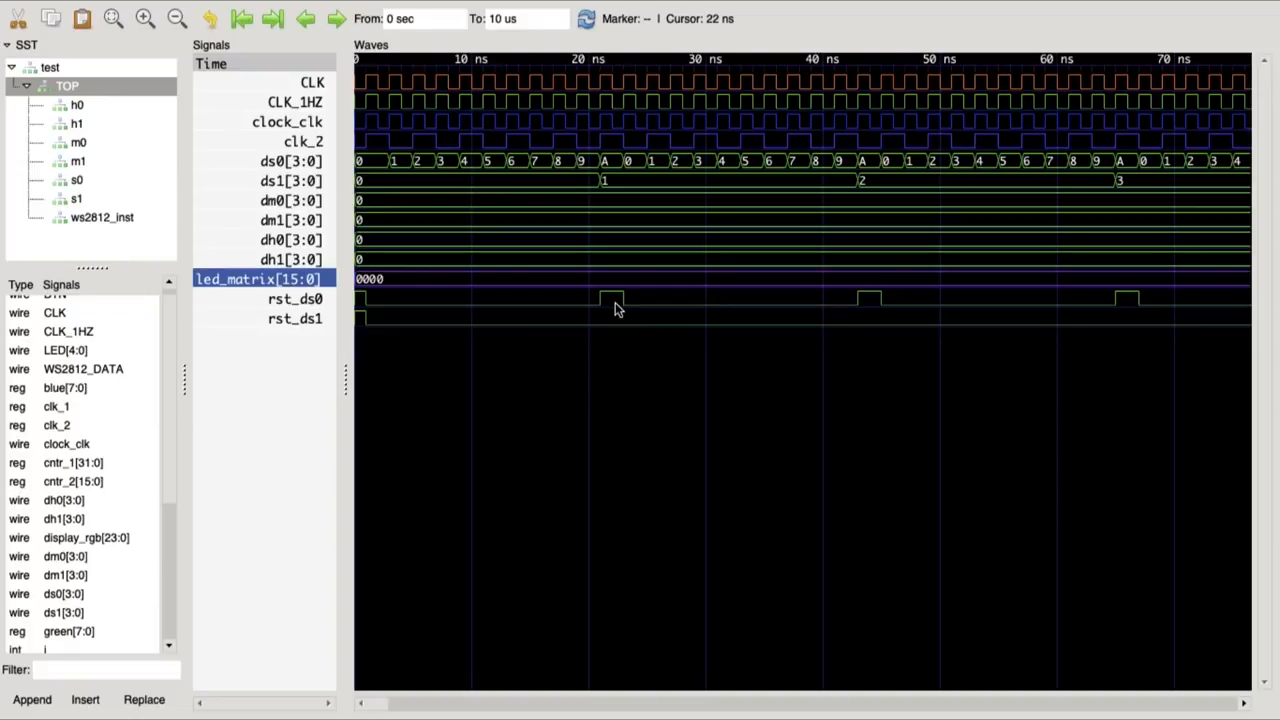
{"action": "left_click", "coordinate": [378, 161]}
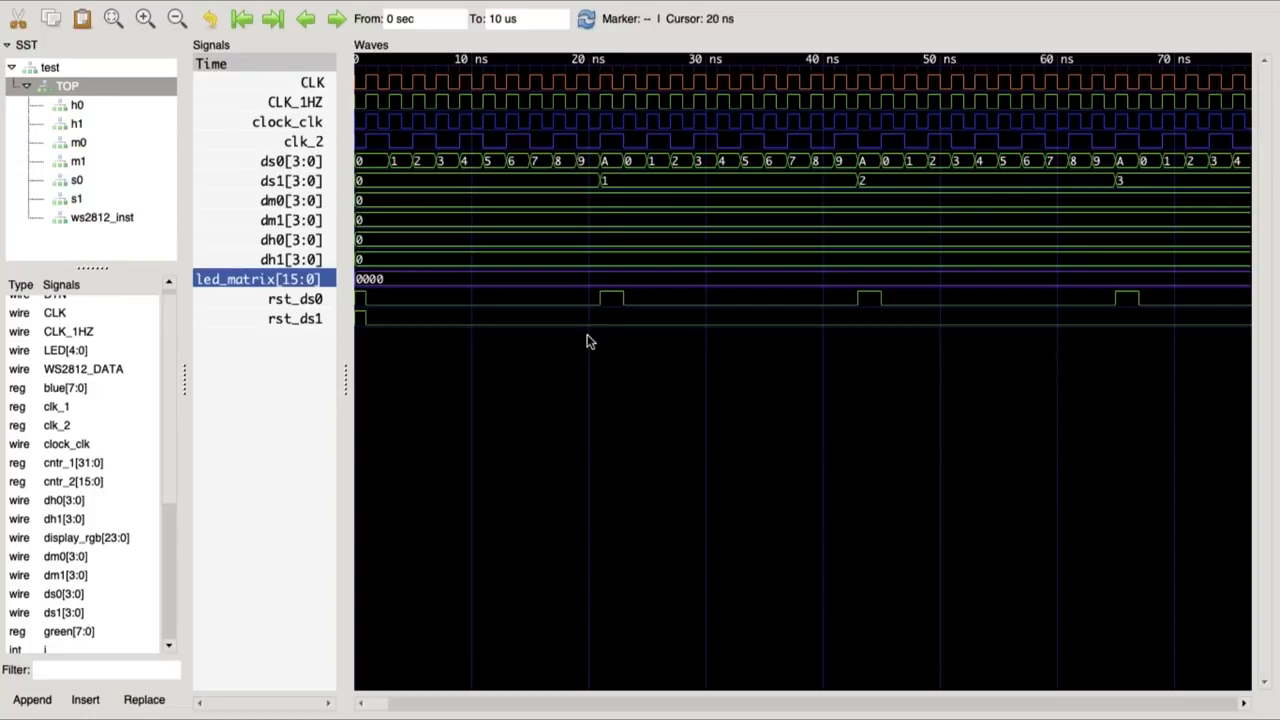
{"action": "left_click", "coordinate": [630, 165]}
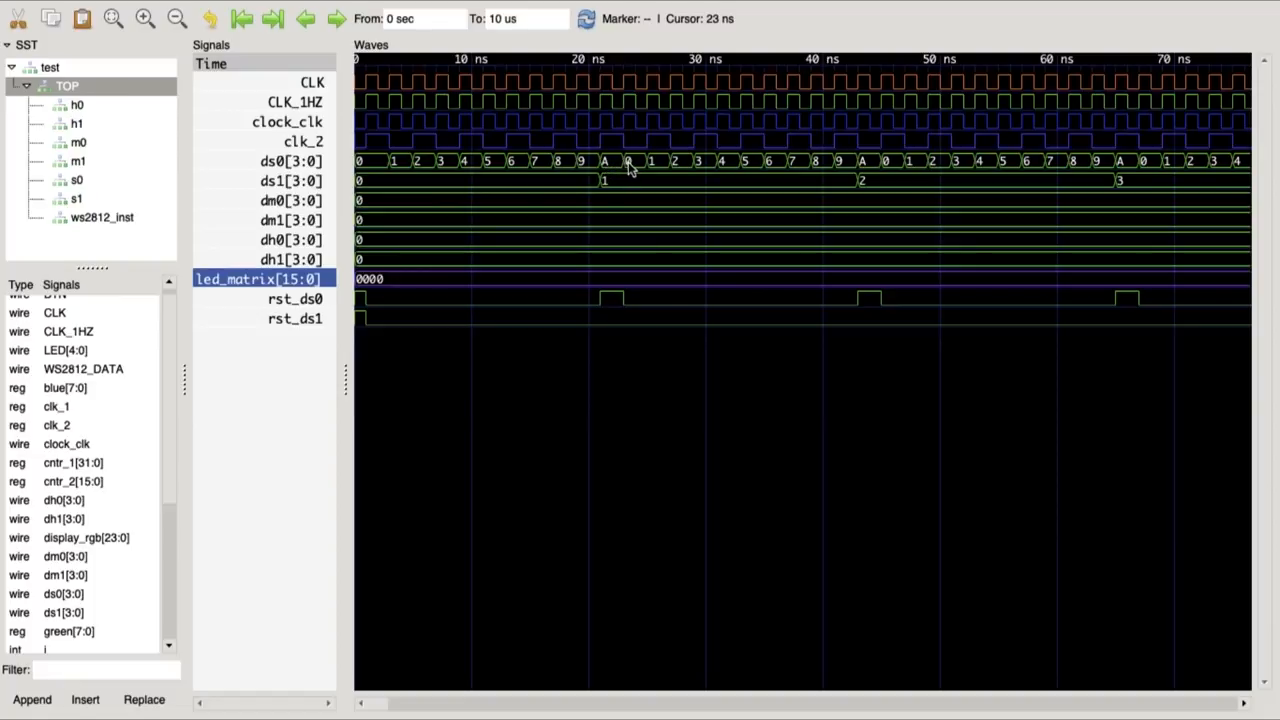
{"action": "mouse_move", "coordinate": [612, 168]}
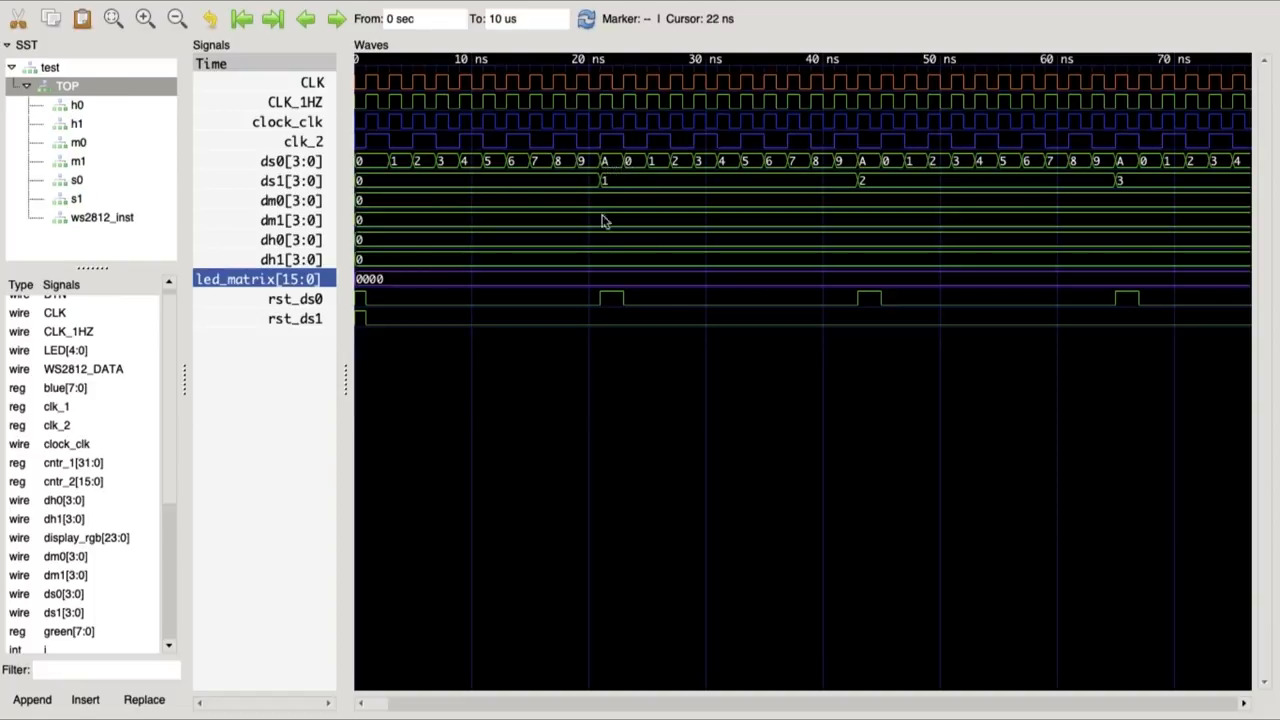
{"action": "mouse_move", "coordinate": [611, 169]}
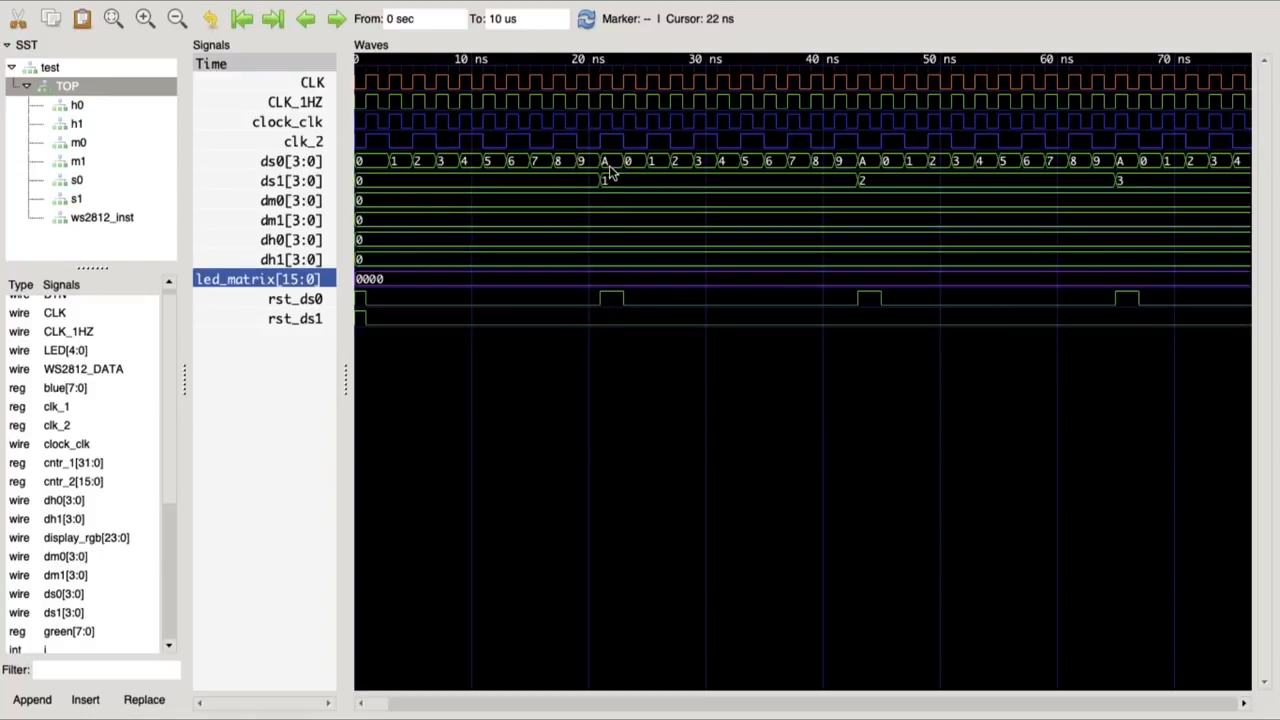
{"action": "mouse_move", "coordinate": [610, 173]}
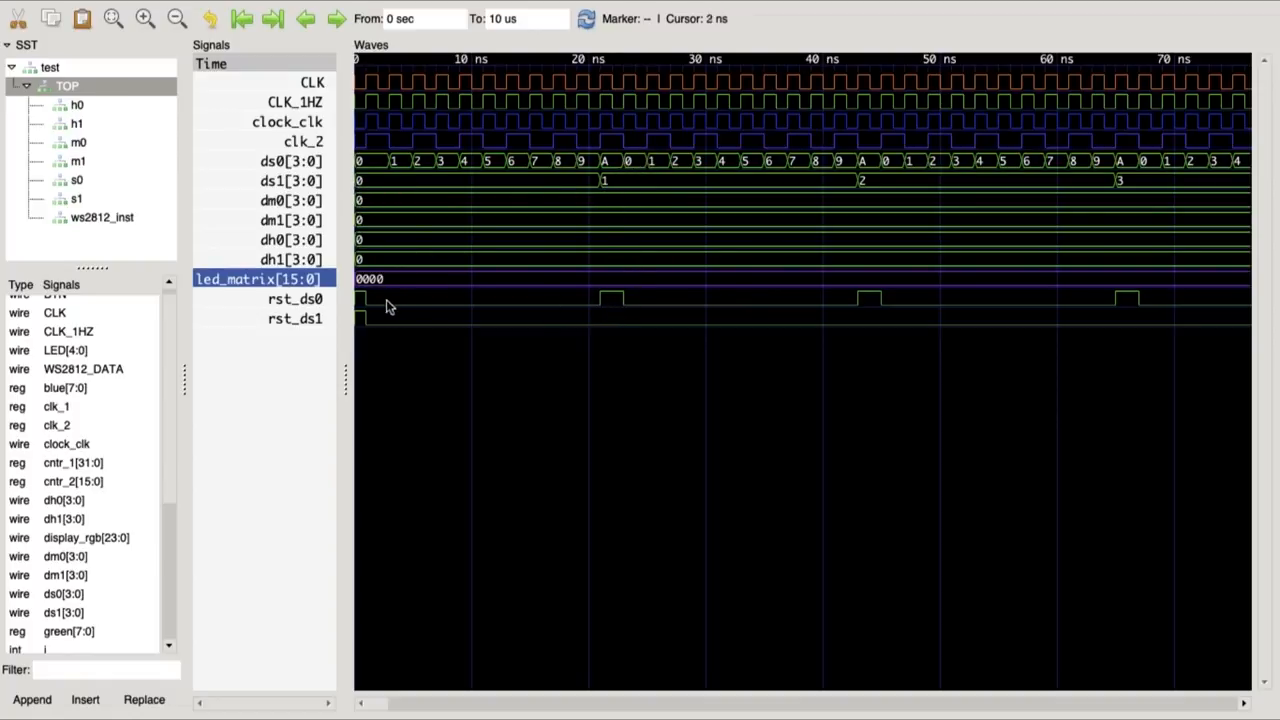
{"action": "left_click", "coordinate": [600, 290]}
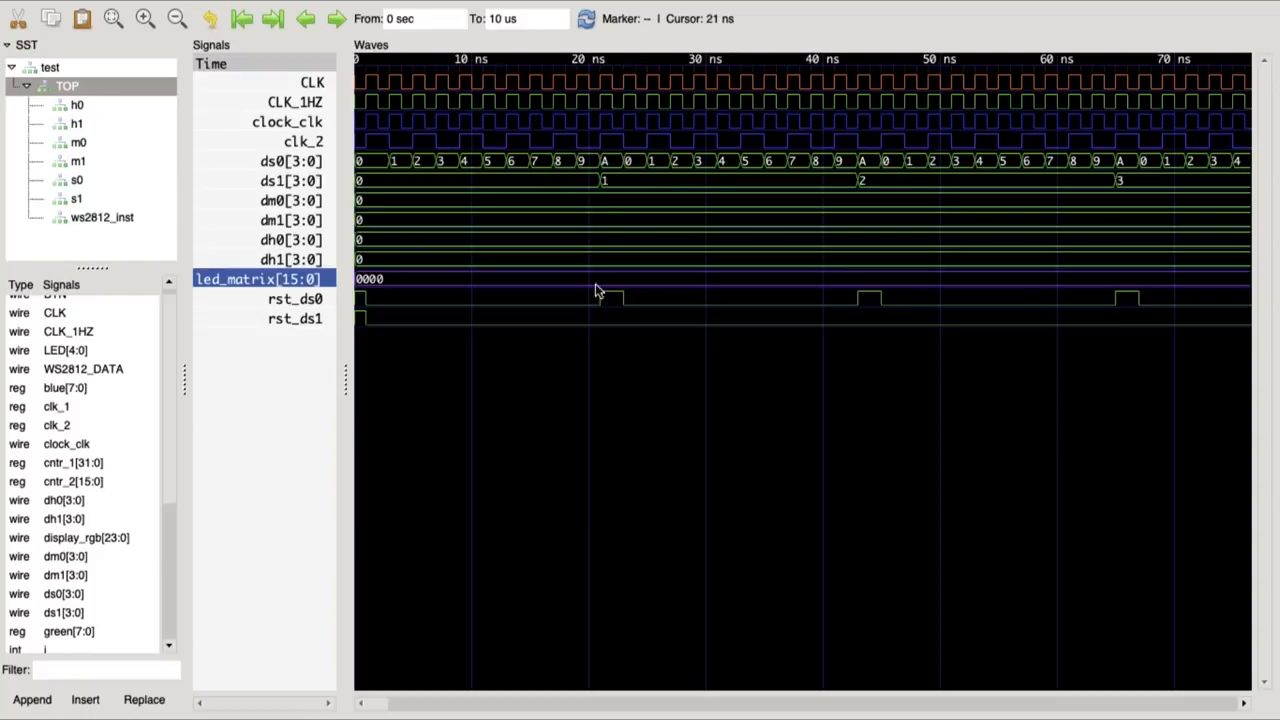
{"action": "mouse_move", "coordinate": [603, 177]}
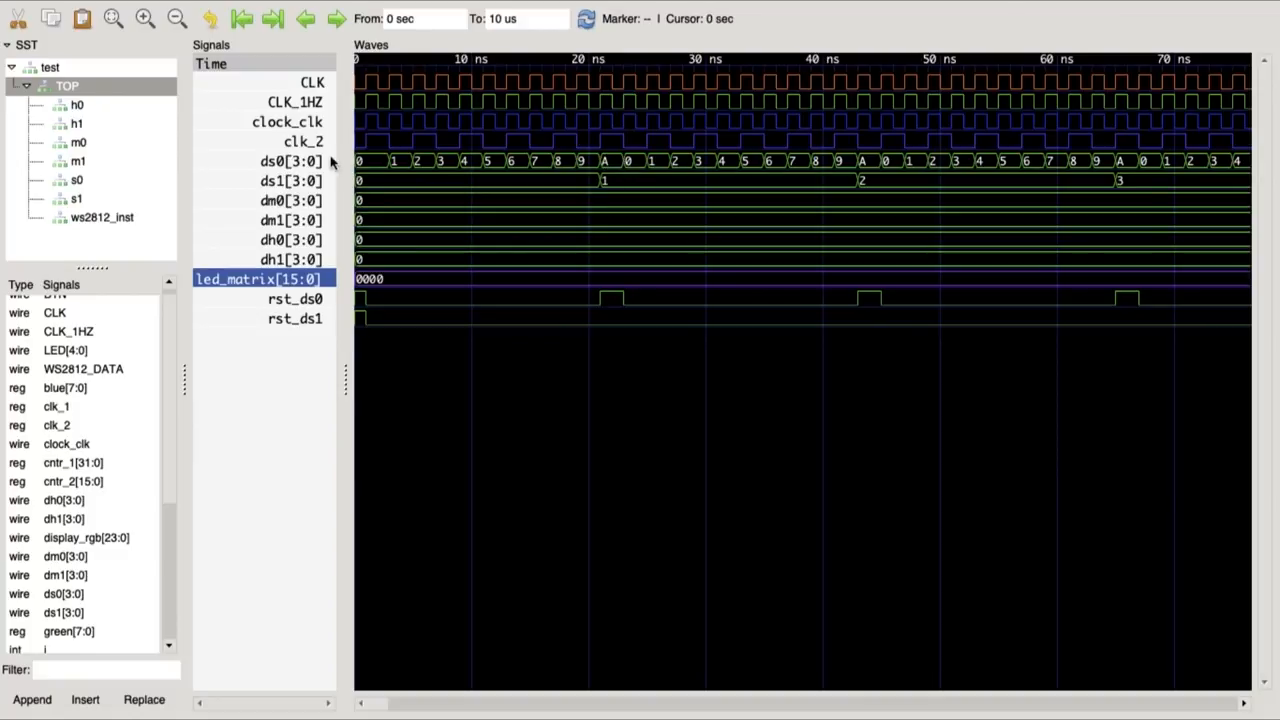
{"action": "left_click", "coordinate": [620, 170]}
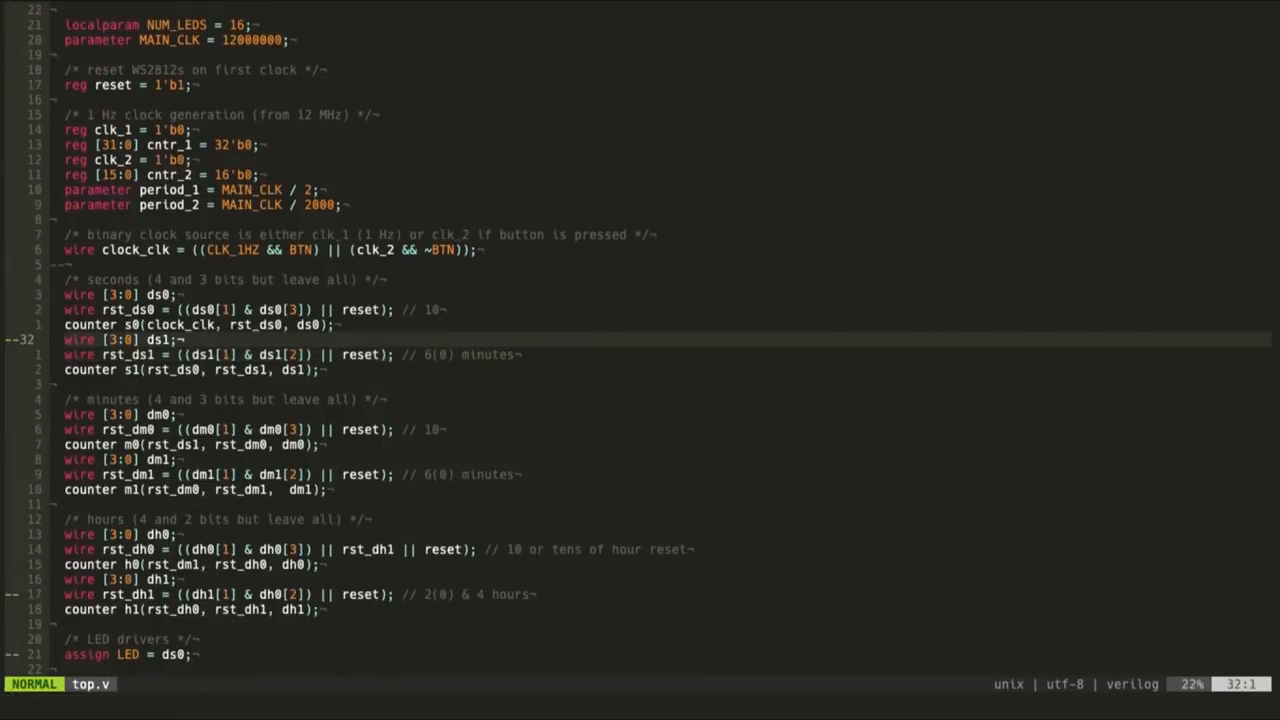
Fix the ds0 bit index in the rst_ds0 wire line so it decodes bits 0 and 3, and save top.v.
{"action": "scroll", "scroll_direction": "down", "scroll_amount": 3}
{"action": "type", "text": "0"}
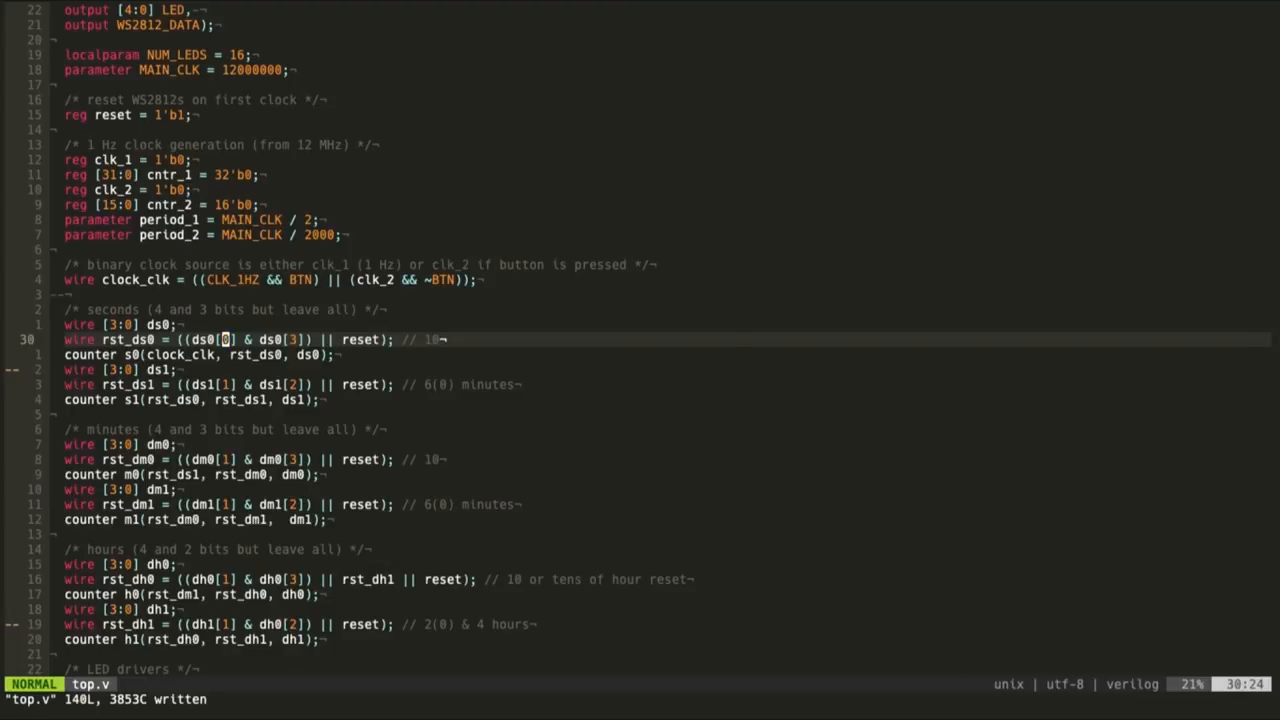
{"action": "key", "text": "ctrl+z"}
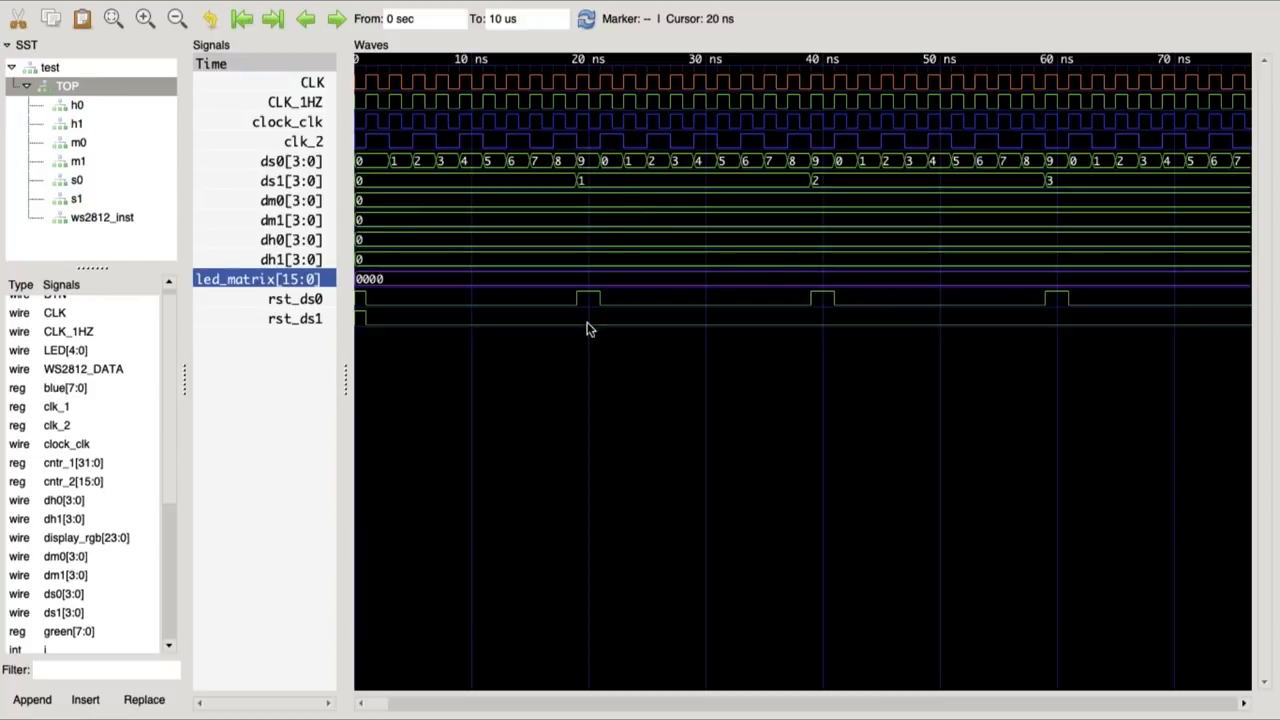
{"action": "mouse_move", "coordinate": [588, 312]}
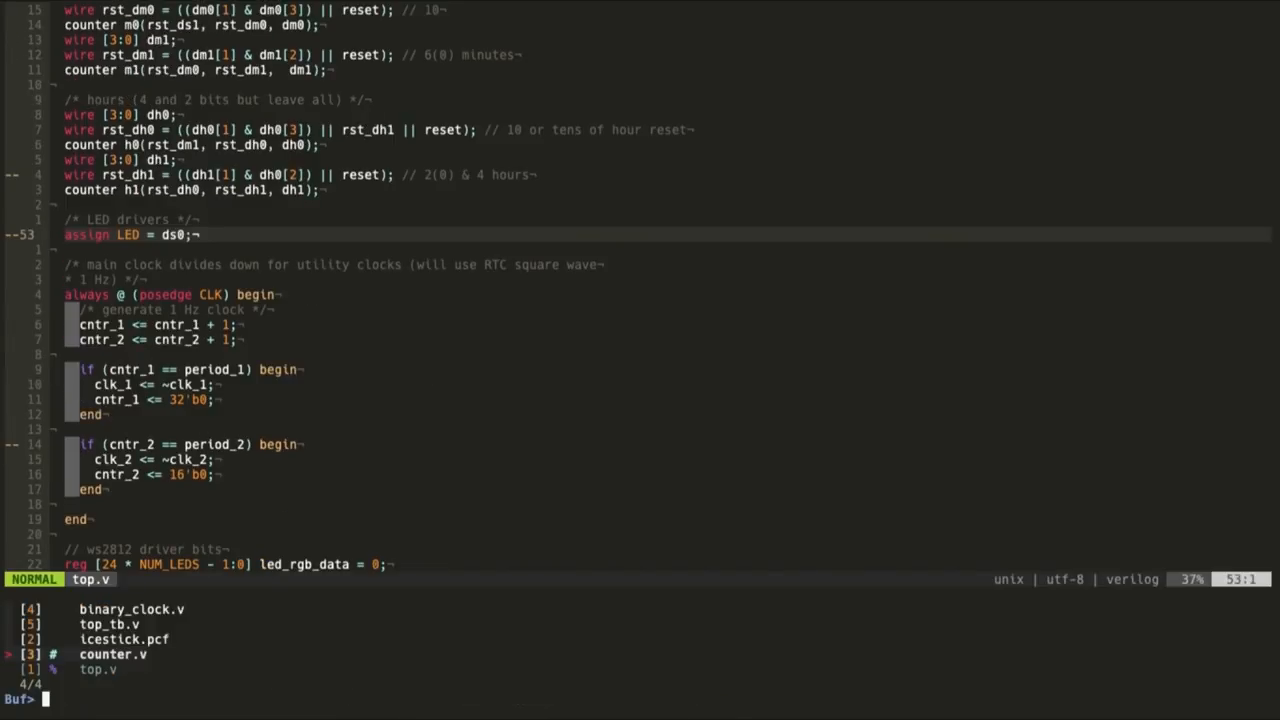
{"action": "left_click", "coordinate": [125, 639]}
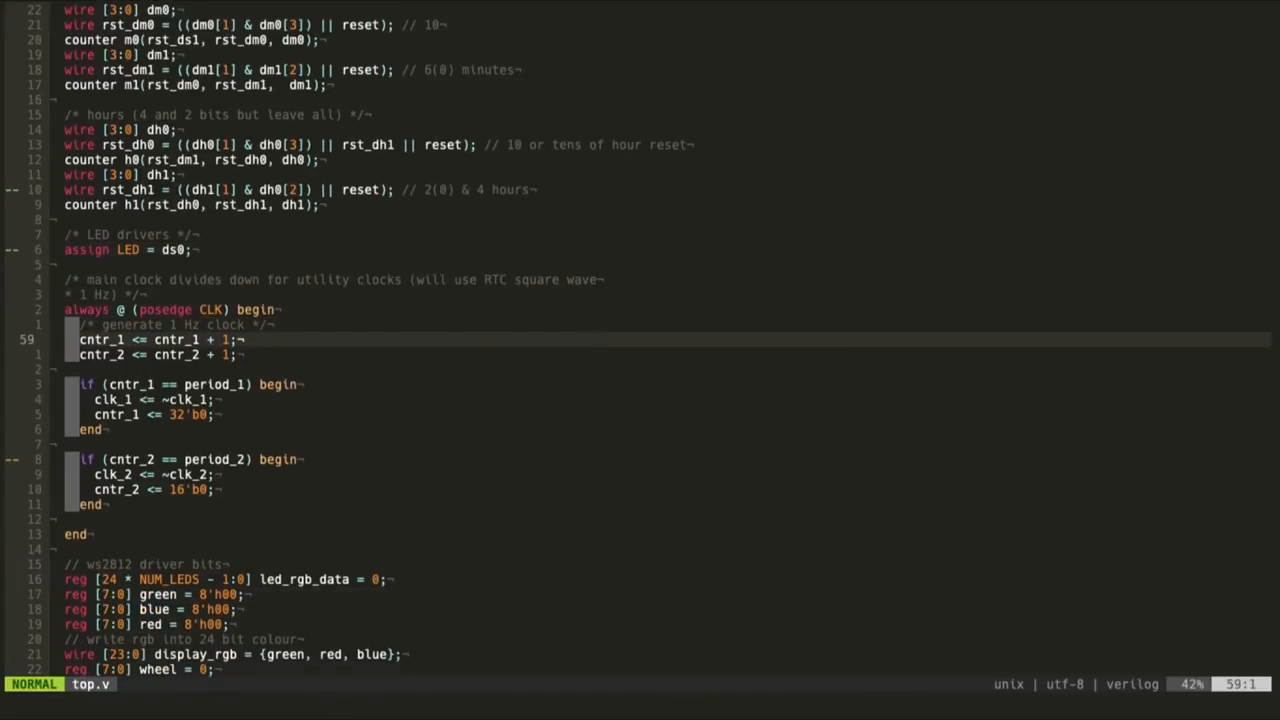
{"action": "scroll", "scroll_direction": "down", "scroll_amount": 3}
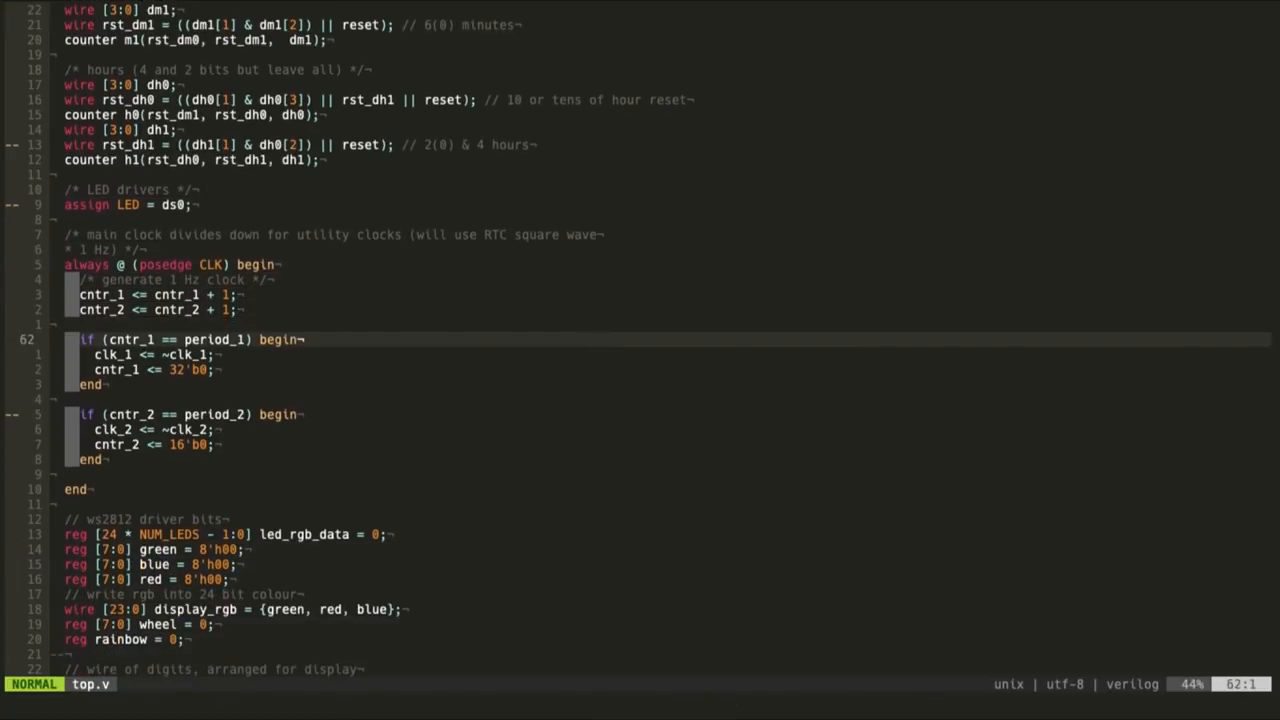
{"action": "scroll", "scroll_direction": "down", "scroll_amount": 3}
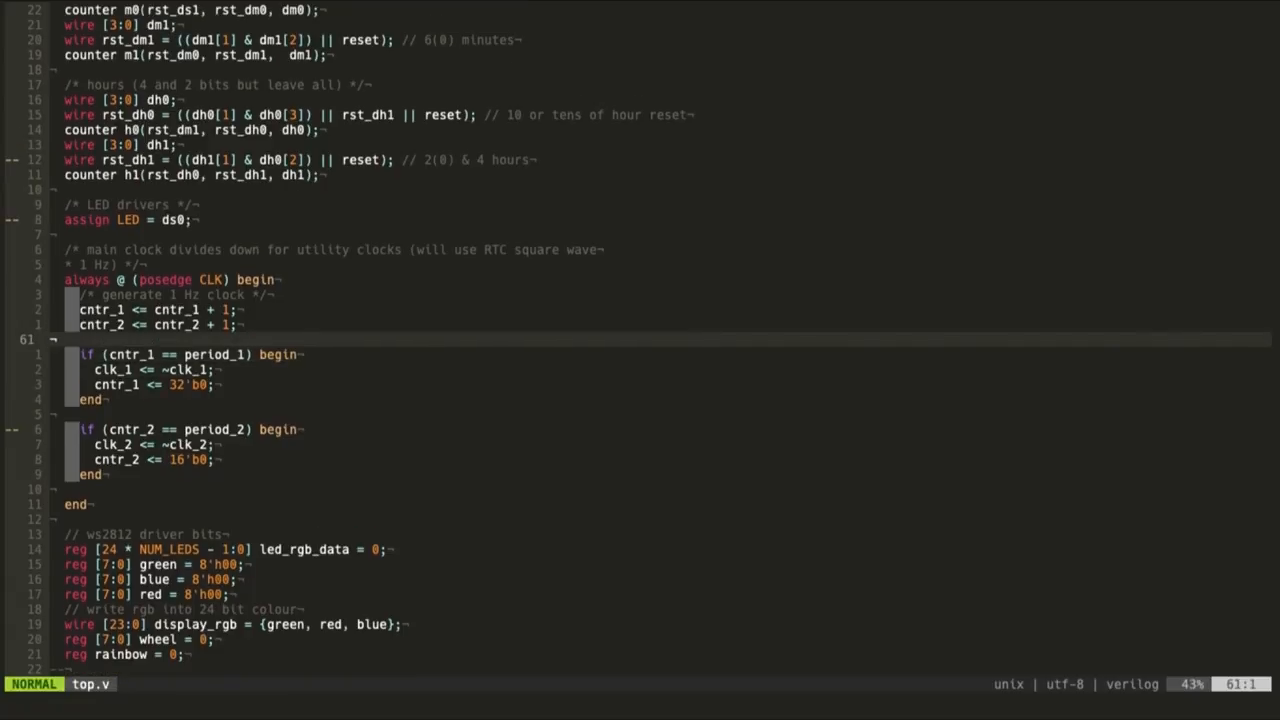
{"action": "scroll", "scroll_direction": "down", "scroll_amount": 3}
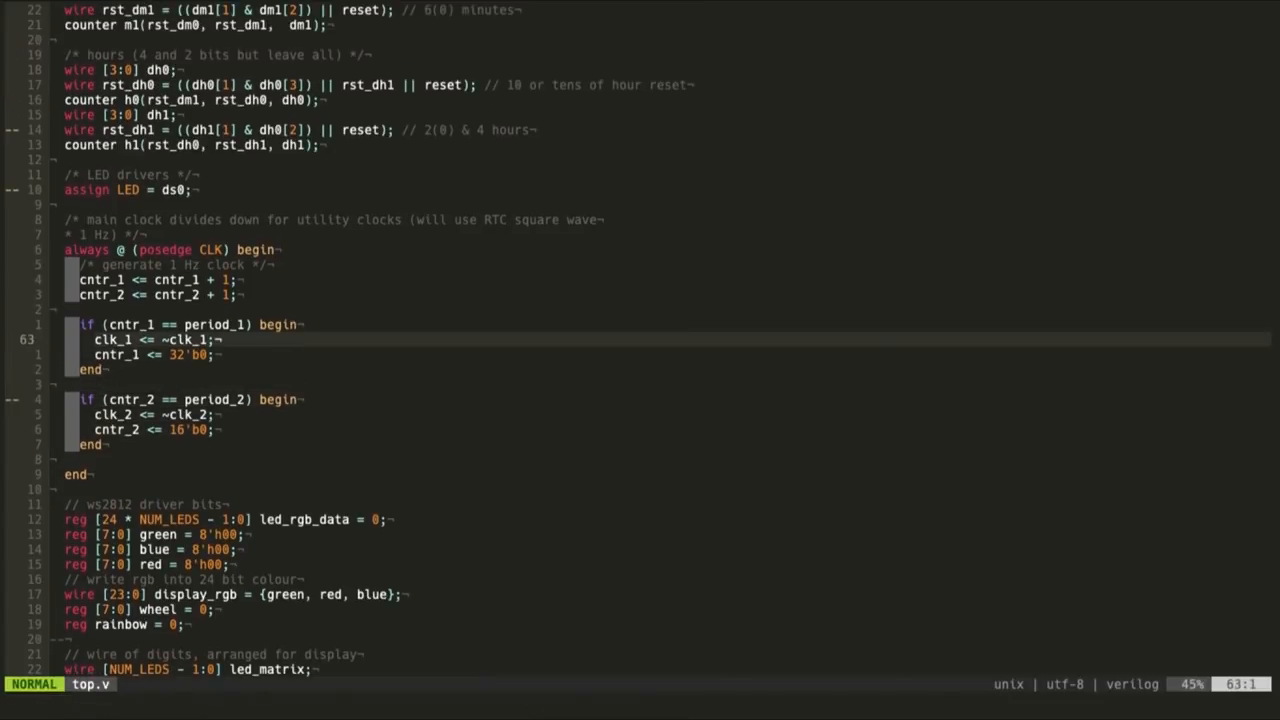
{"action": "scroll", "scroll_direction": "down", "scroll_amount": 3}
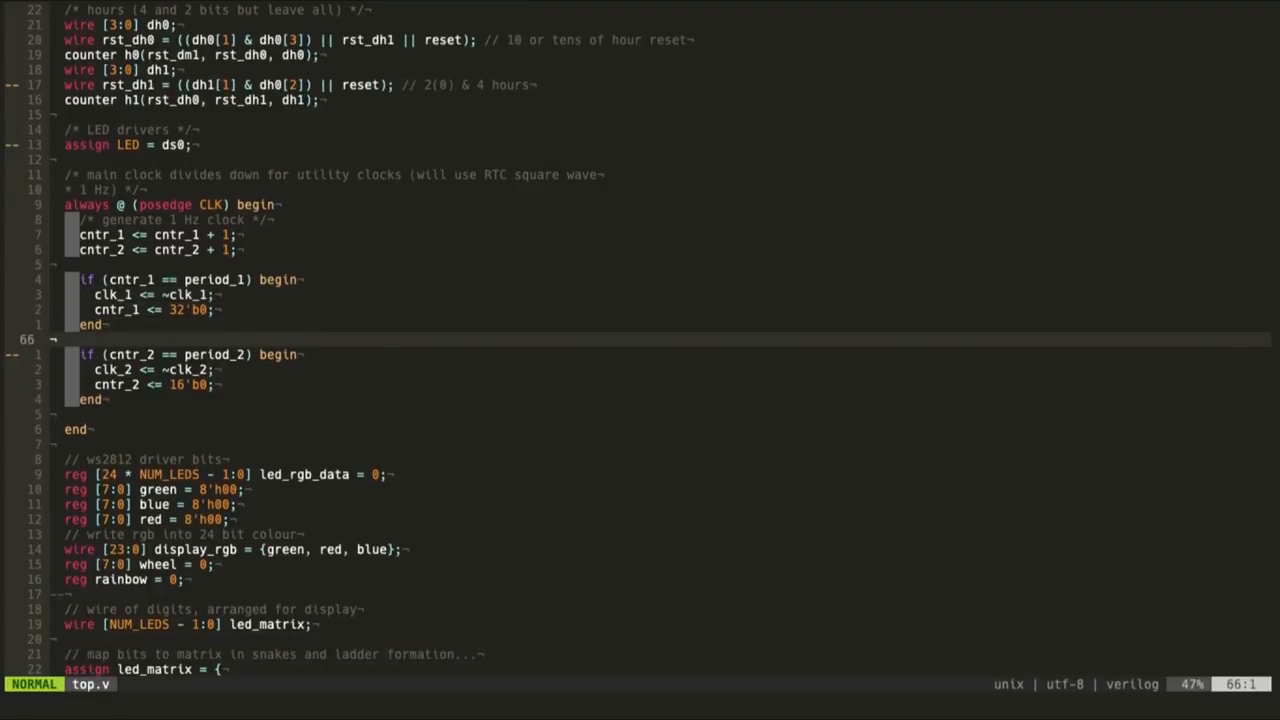
{"action": "scroll", "scroll_direction": "down", "scroll_amount": 3}
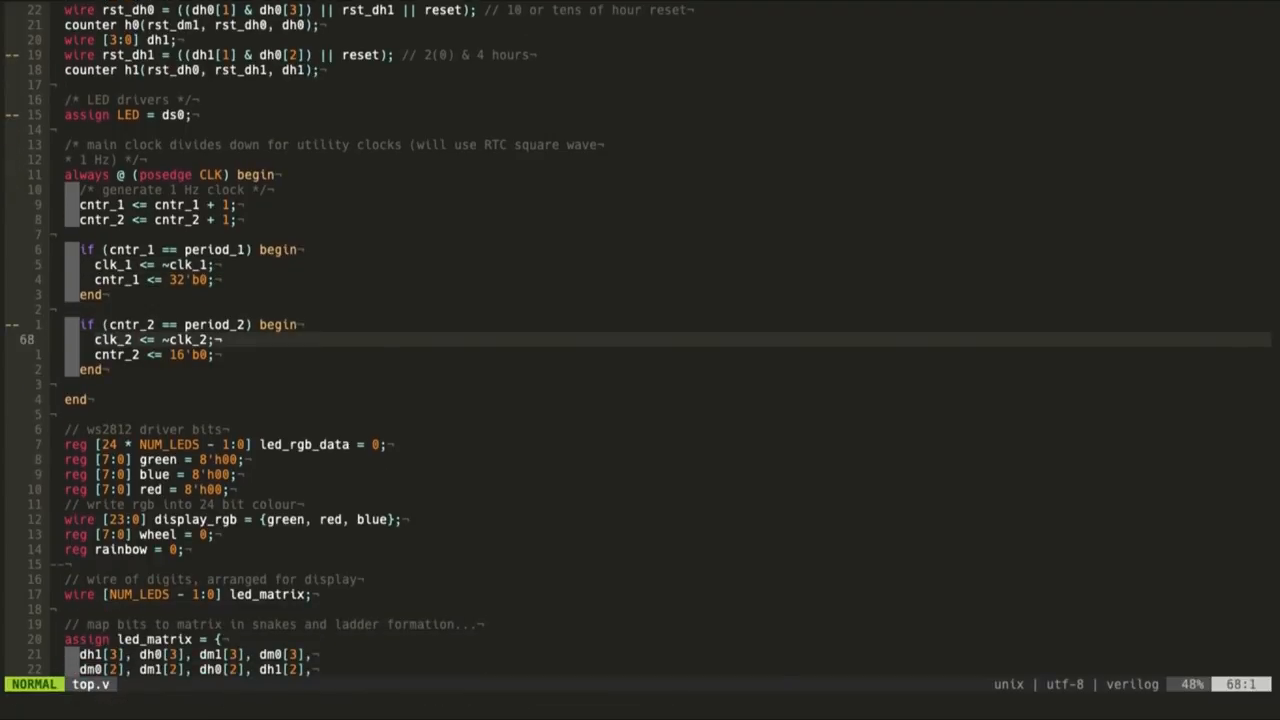
{"action": "scroll", "scroll_direction": "down", "scroll_amount": 3}
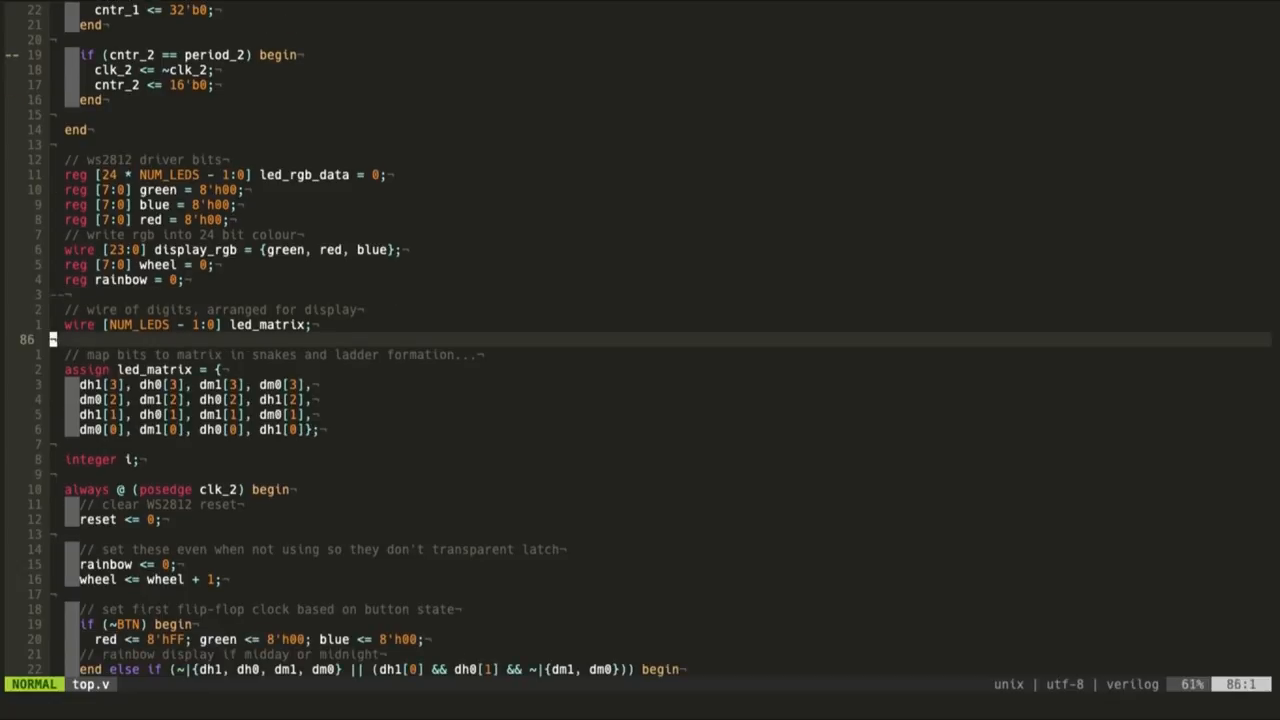
{"action": "scroll", "scroll_direction": "down", "scroll_amount": 3}
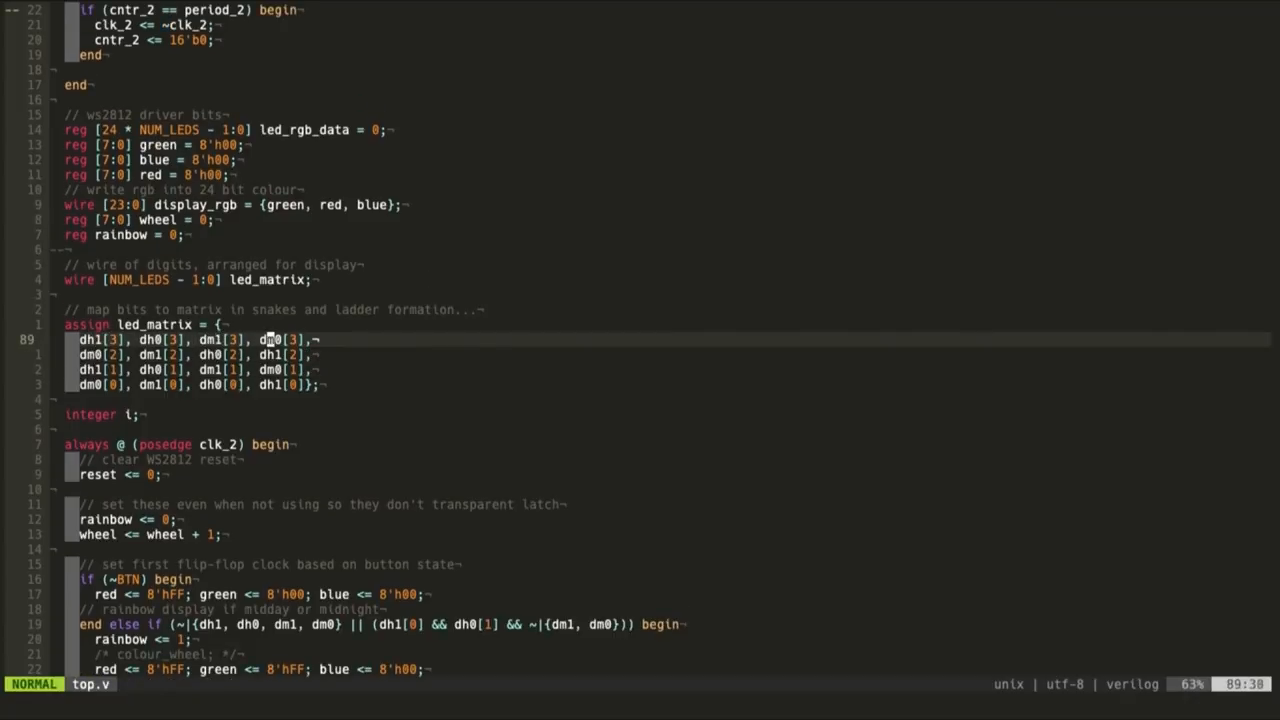
{"action": "scroll", "scroll_direction": "down", "scroll_amount": 3}
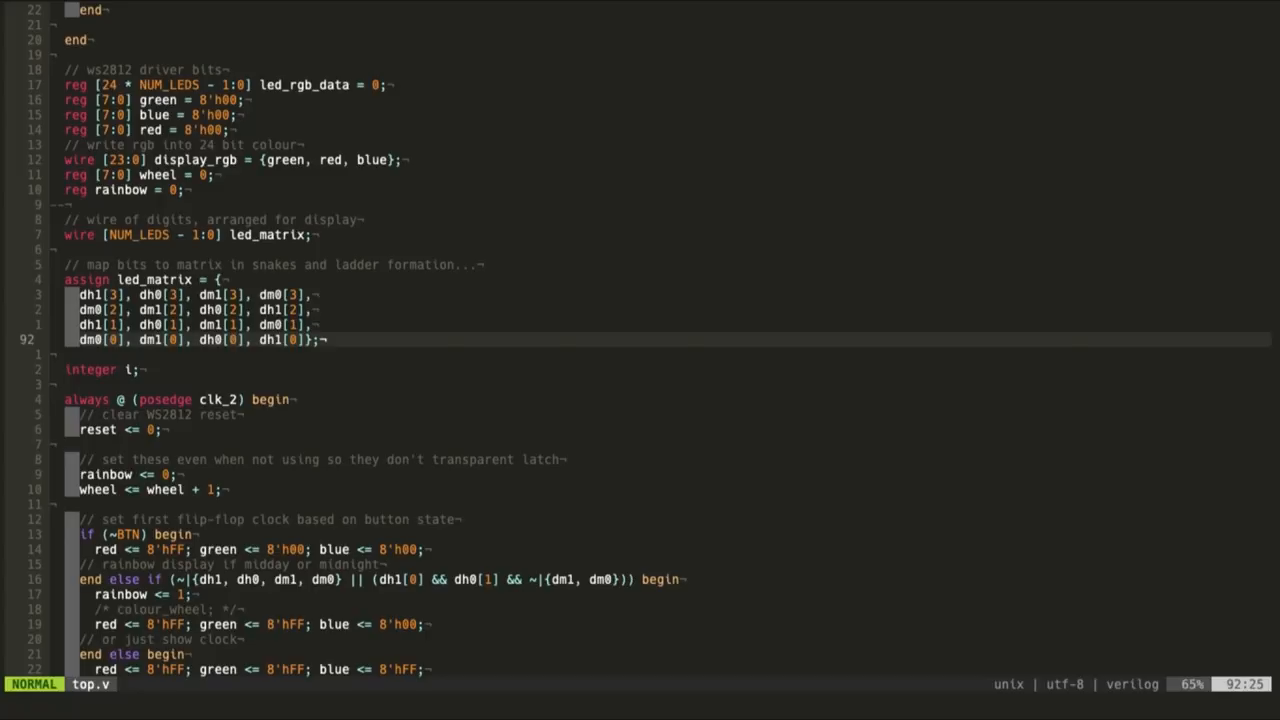
{"action": "scroll", "scroll_direction": "down", "scroll_amount": 3}
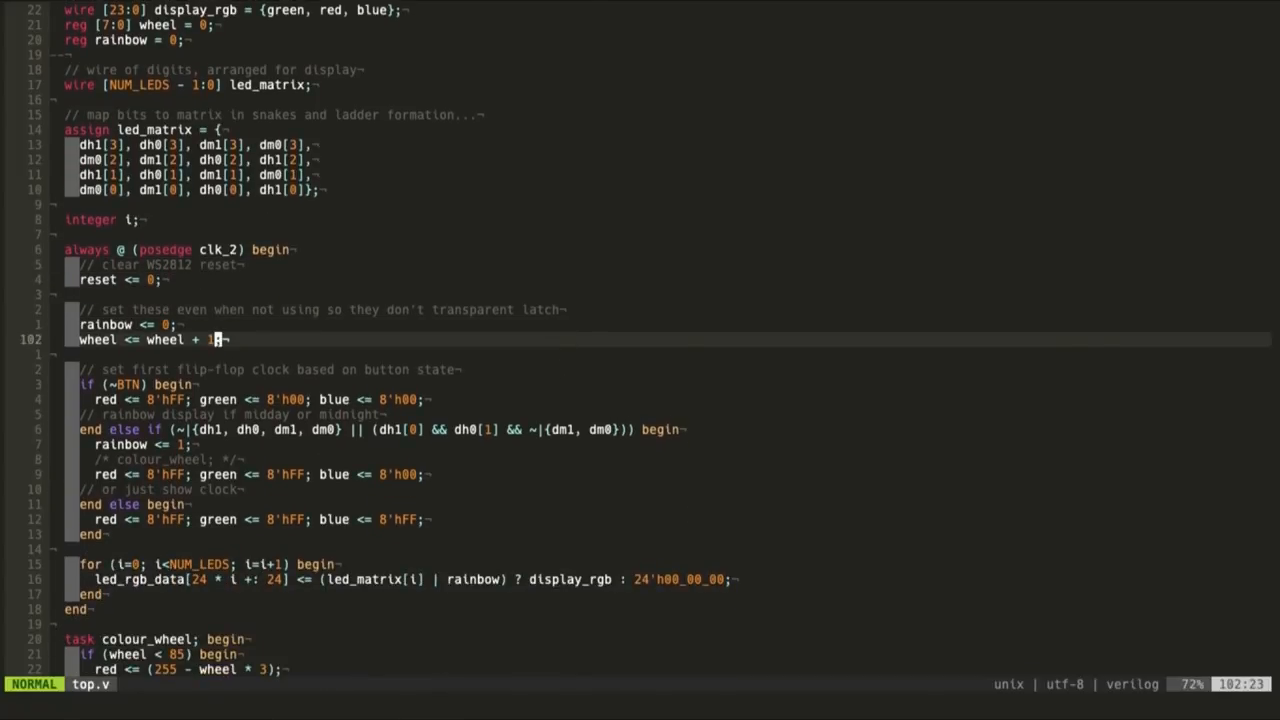